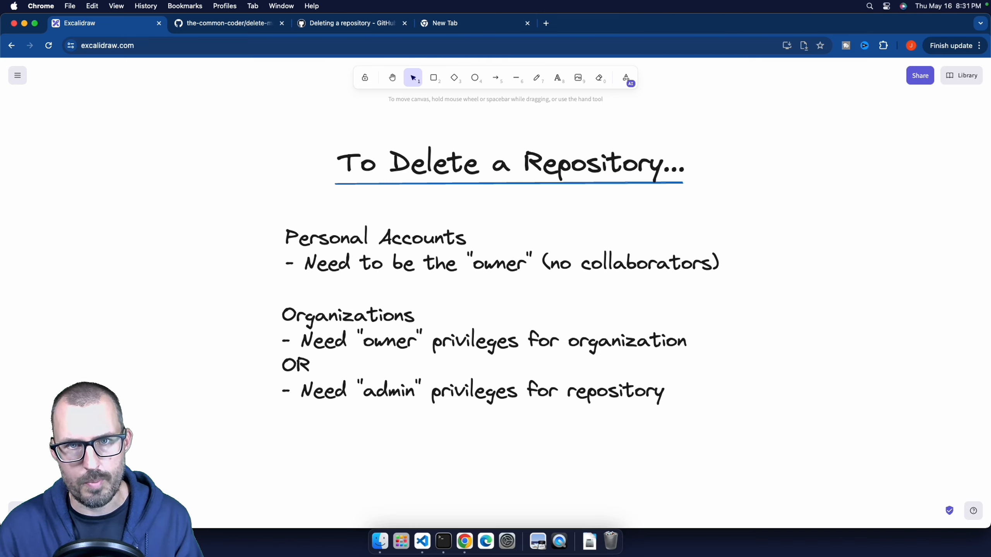
mouse_move(702, 302)
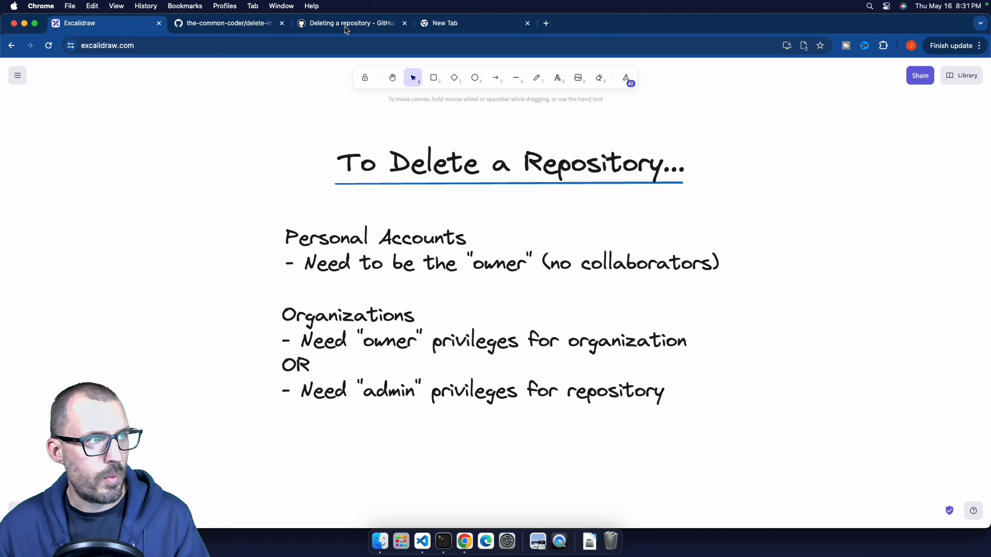
View the 'Deleting a repository' guide, highlight the privileges paragraph, and reach its numbered steps.
click(342, 23)
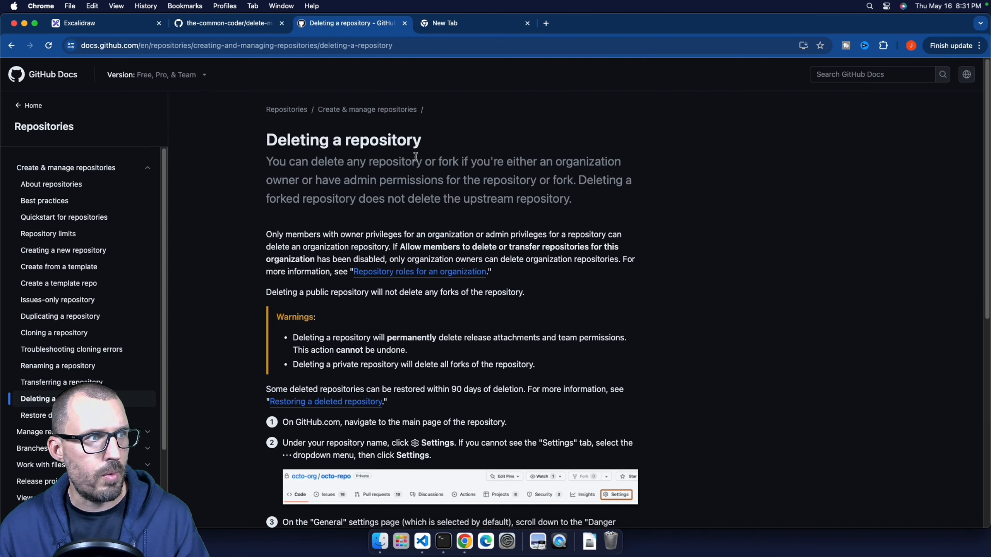
drag(266, 235, 569, 247)
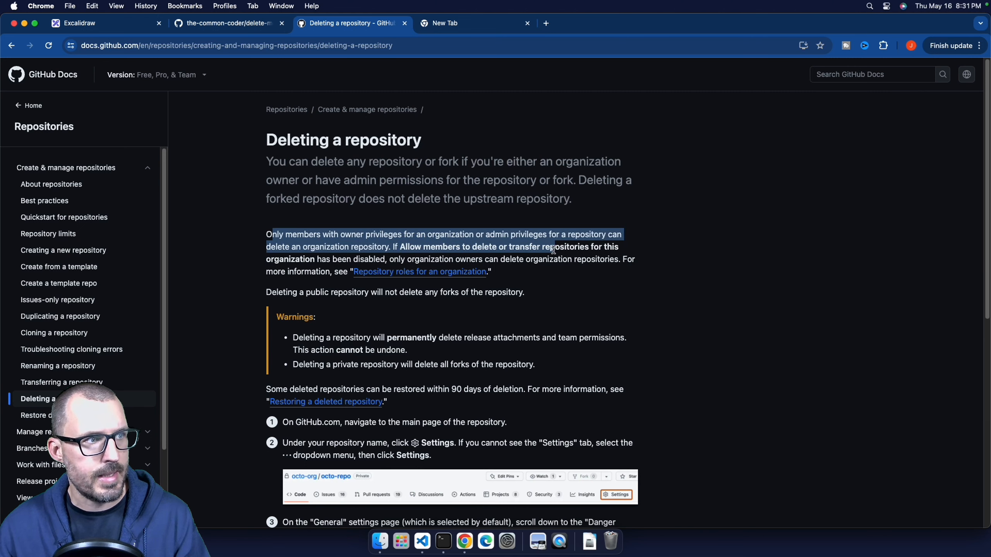
scroll(down, 3)
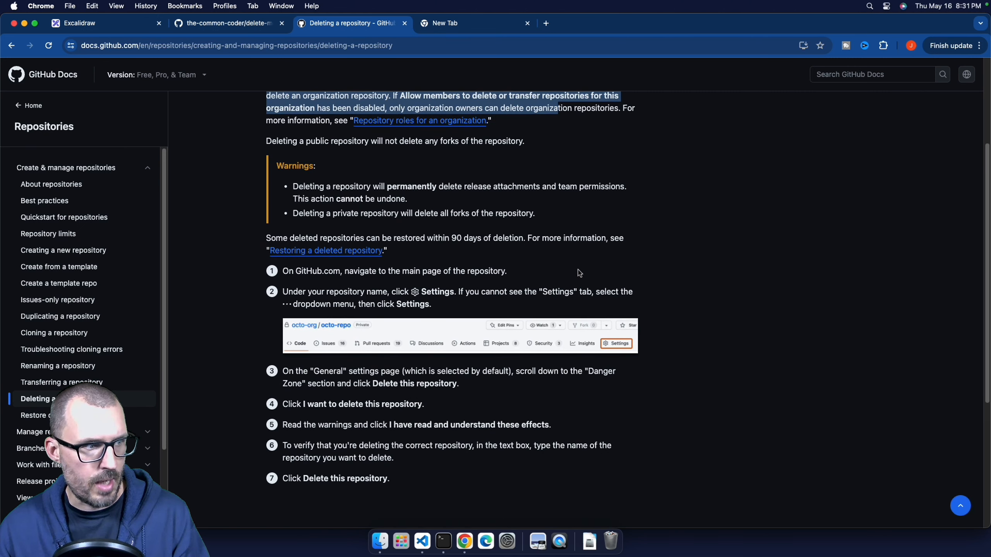
scroll(down, 3)
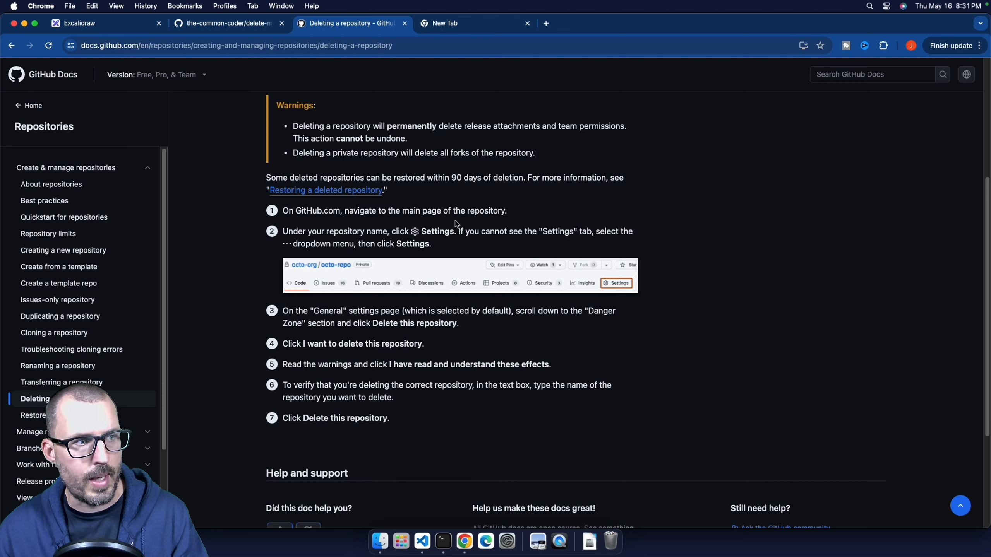
mouse_move(365, 285)
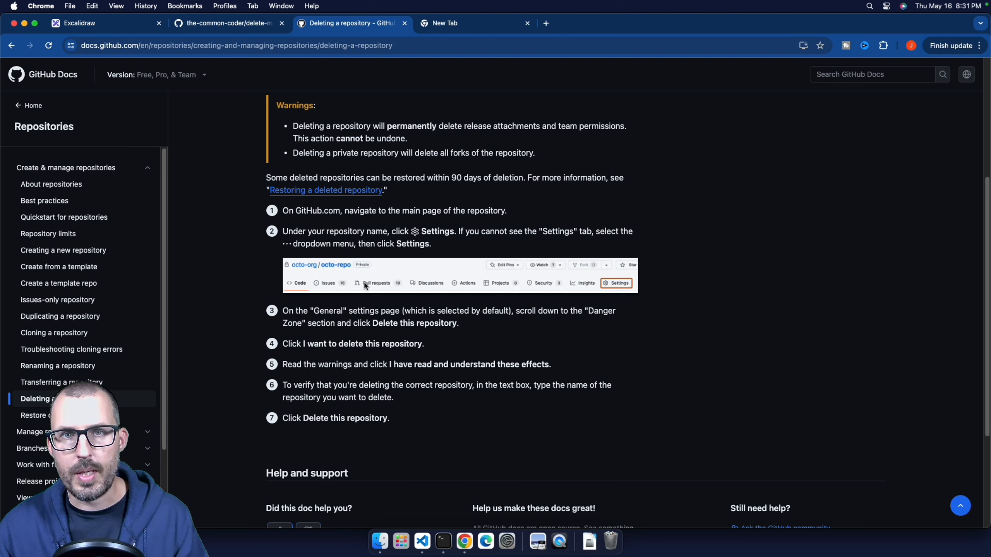
mouse_move(649, 334)
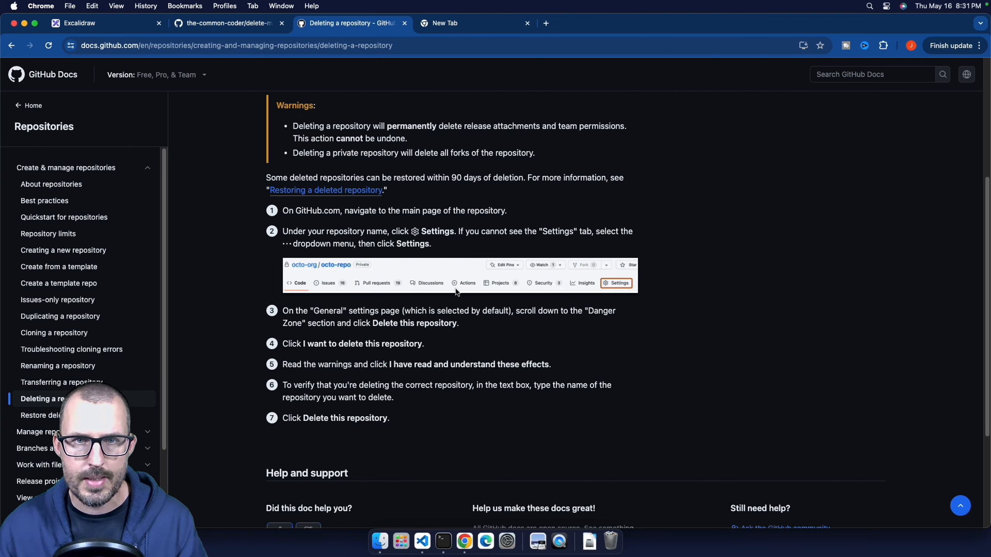
Show the the-common-coder/delete-me-repository Code page with its README commit.
click(227, 24)
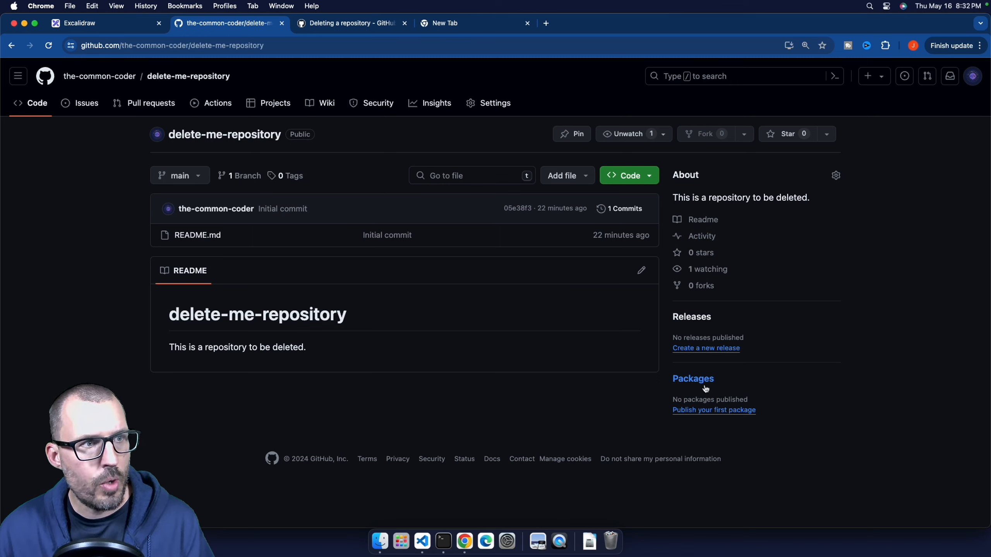
mouse_move(755, 335)
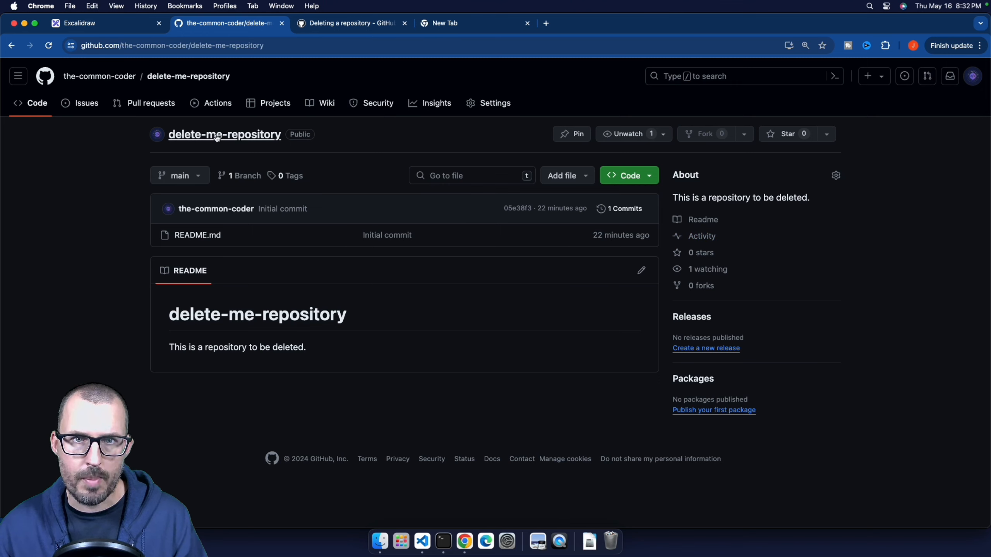
mouse_move(621, 336)
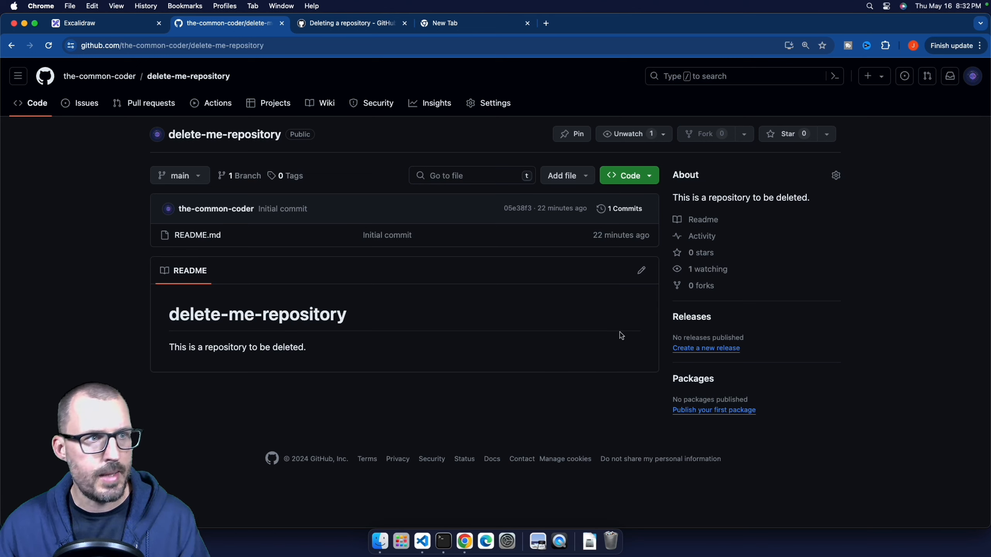
mouse_move(872, 359)
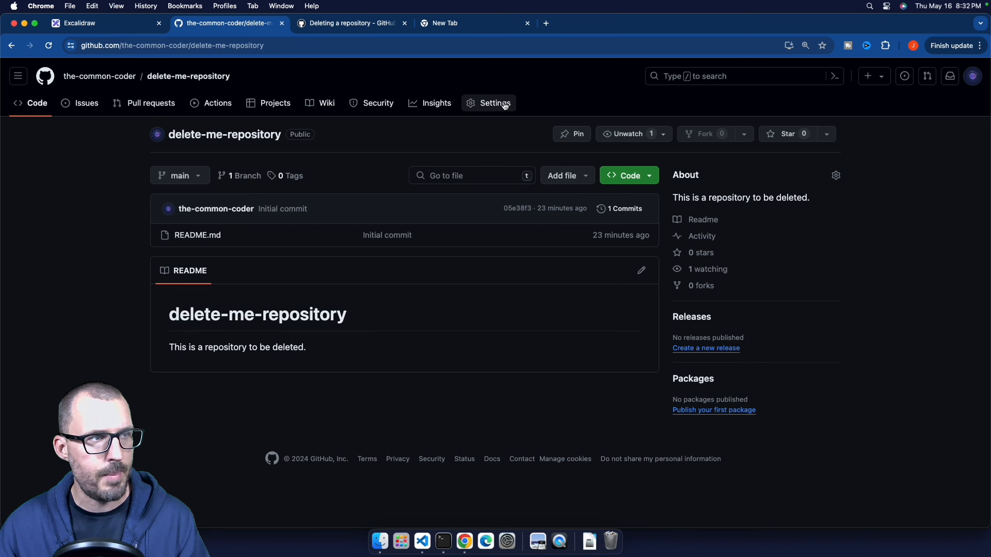
mouse_move(89, 108)
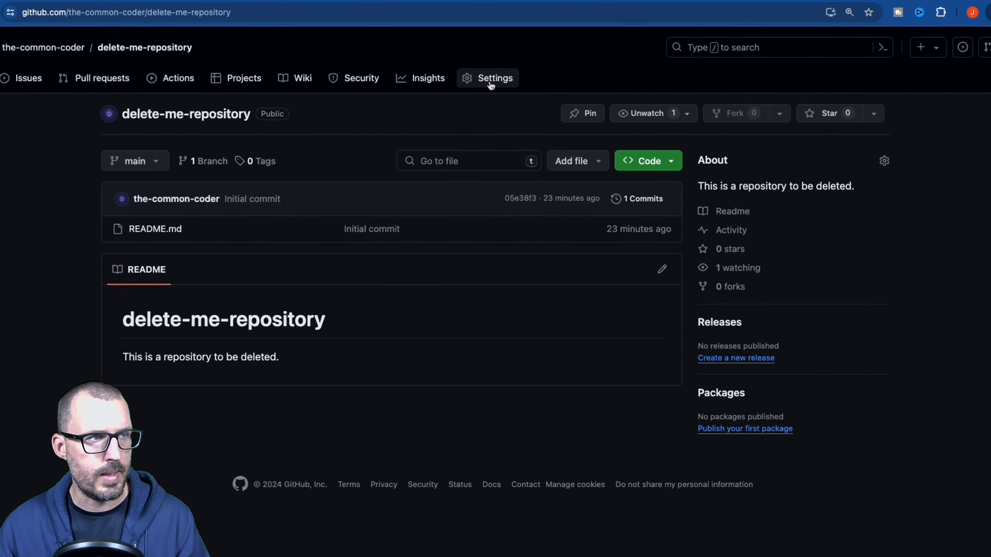
Open delete-me-repository's General settings scrolled down to the Danger Zone.
click(496, 78)
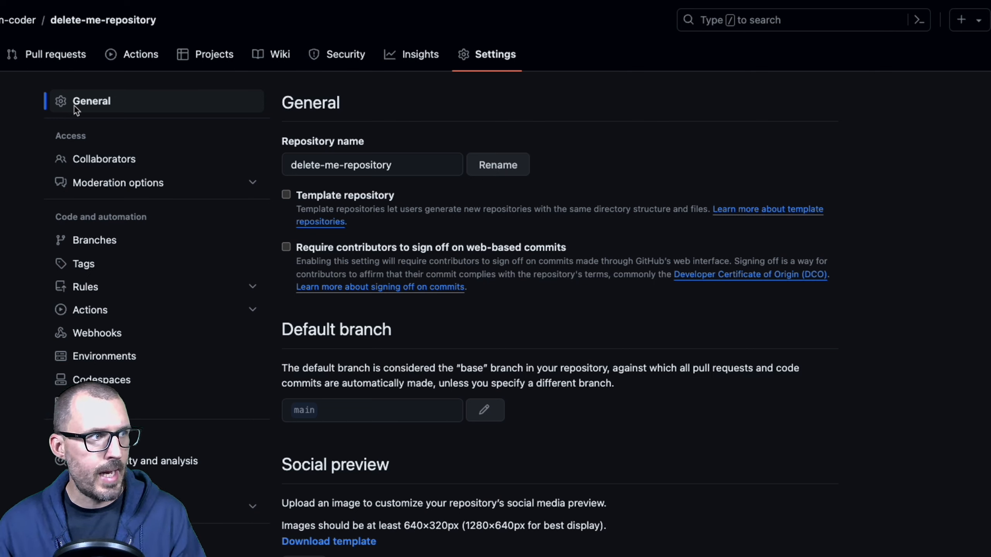
mouse_move(682, 309)
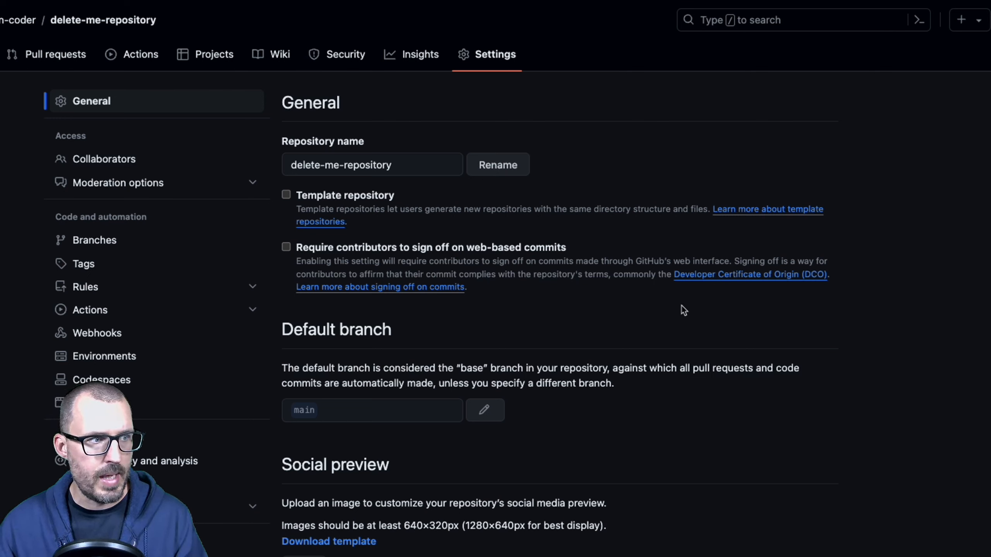
scroll(down, 3)
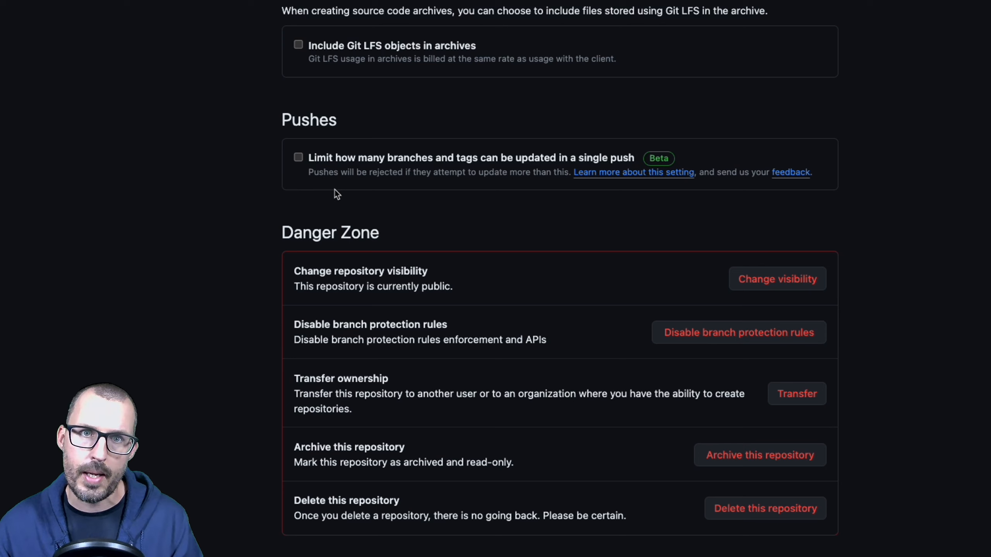
mouse_move(477, 218)
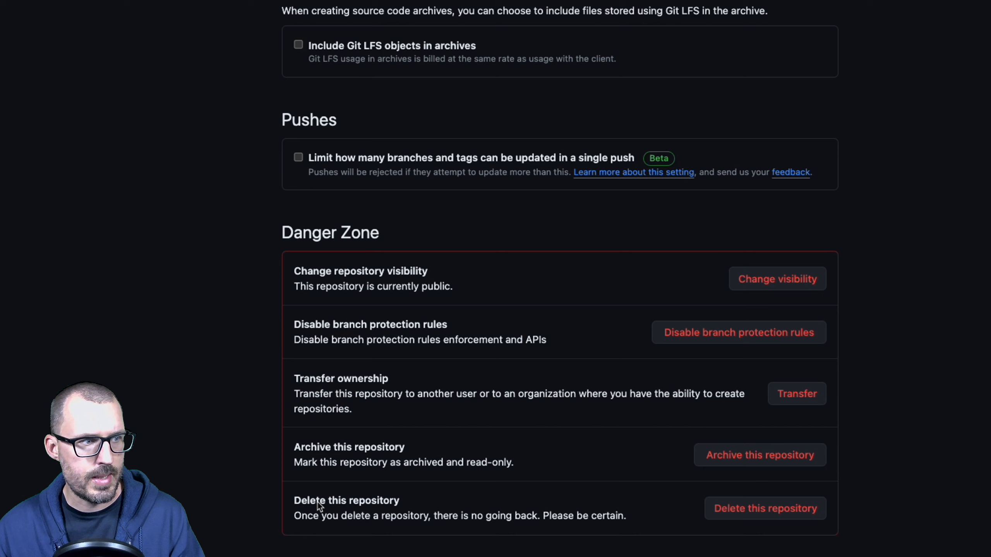
mouse_move(349, 526)
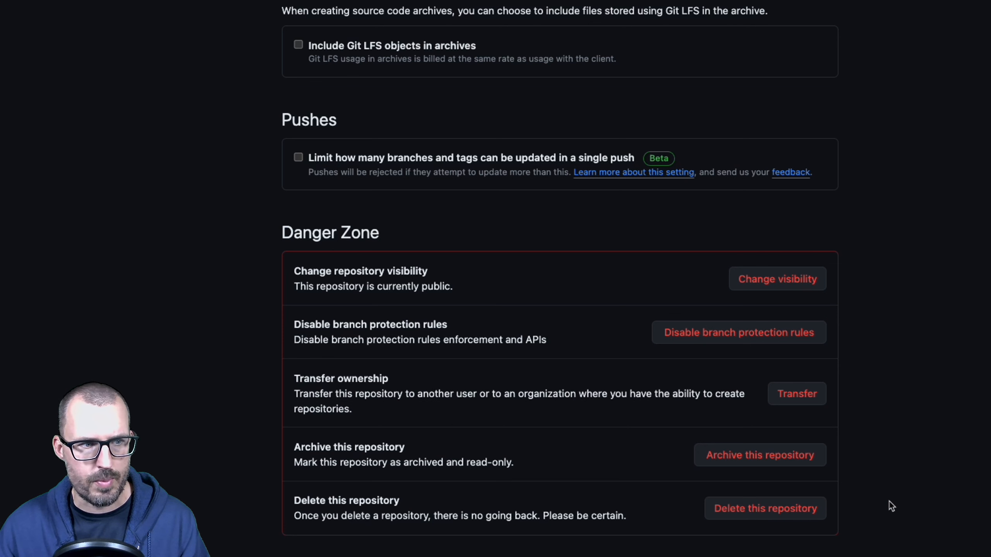
Start deleting delete-me-repository and acknowledge the deletion-effects warning in the dialog.
click(765, 508)
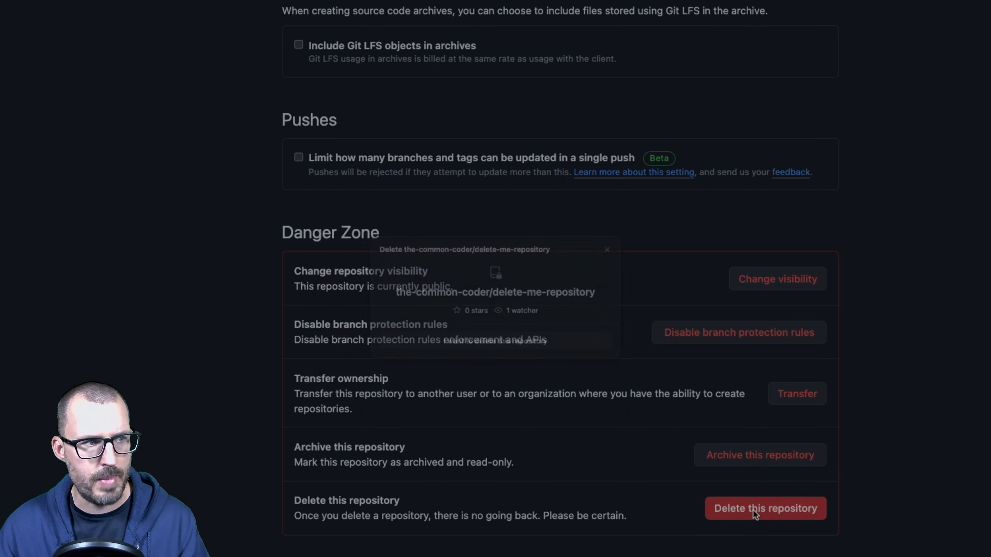
click(765, 509)
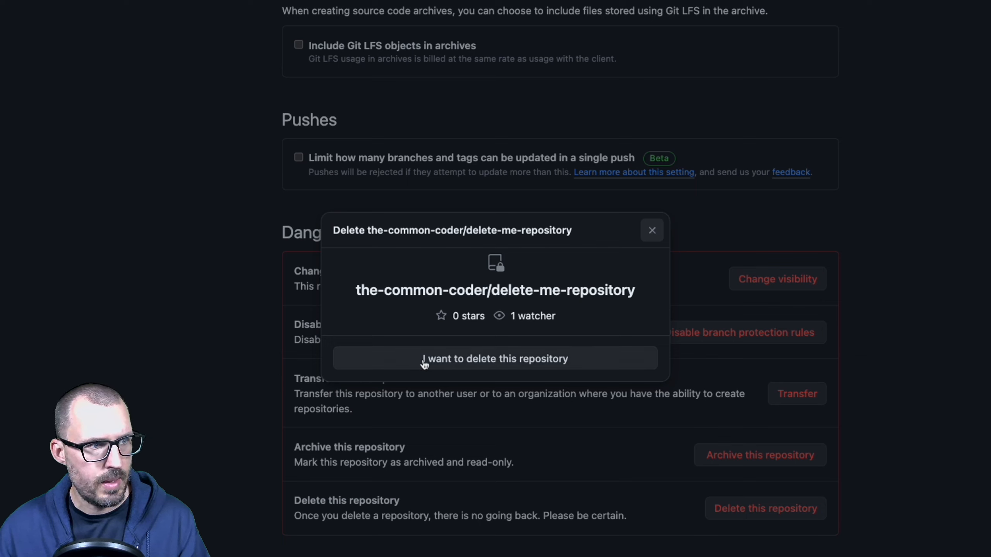
mouse_move(537, 370)
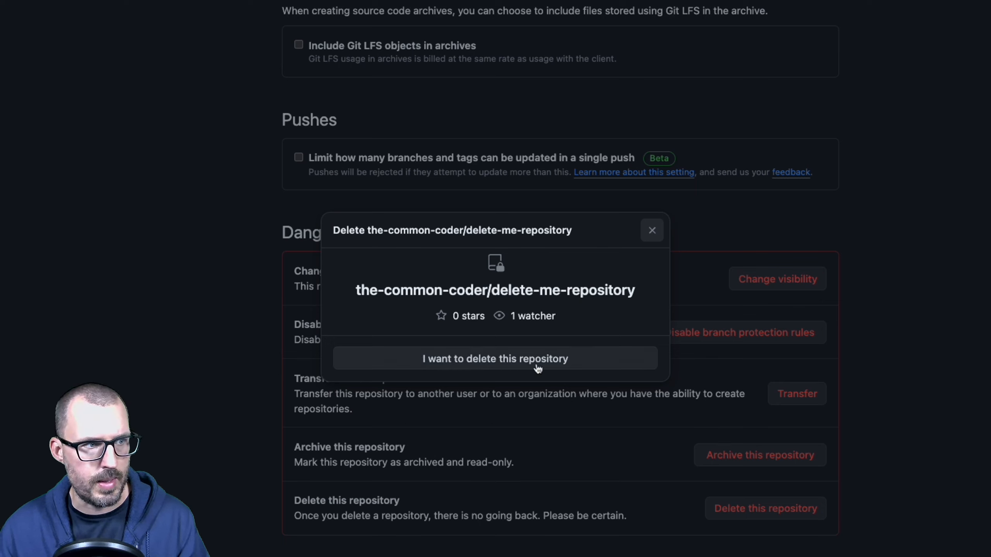
click(495, 359)
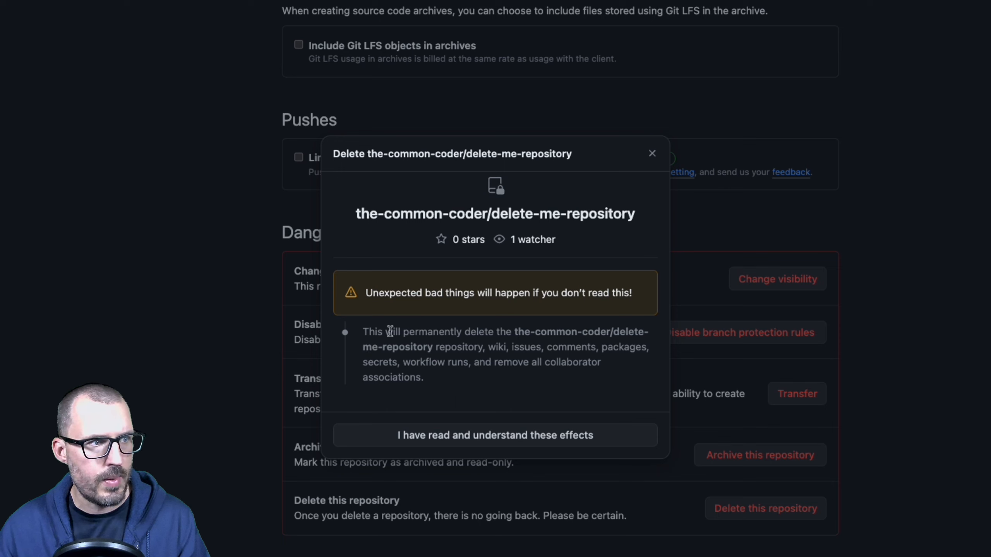
mouse_move(616, 341)
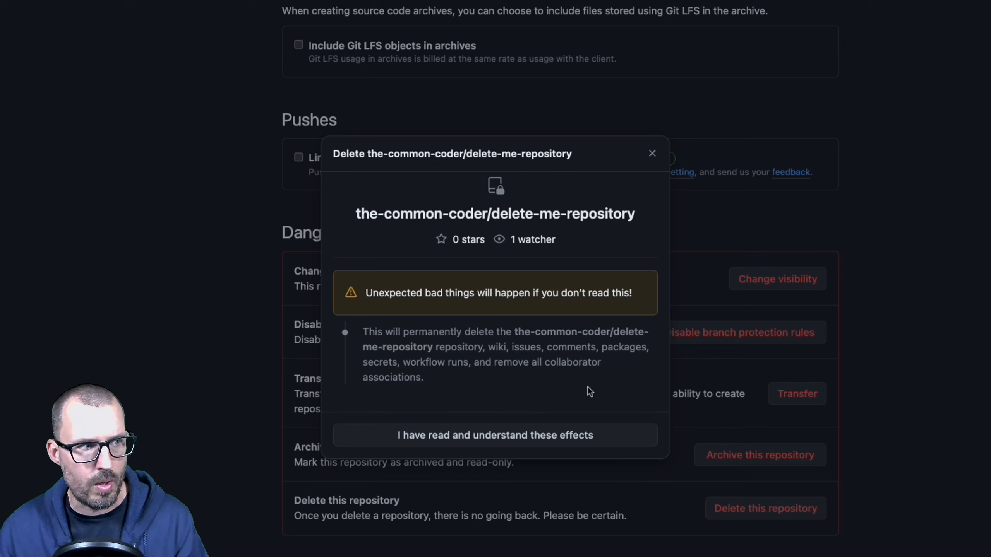
mouse_move(593, 393)
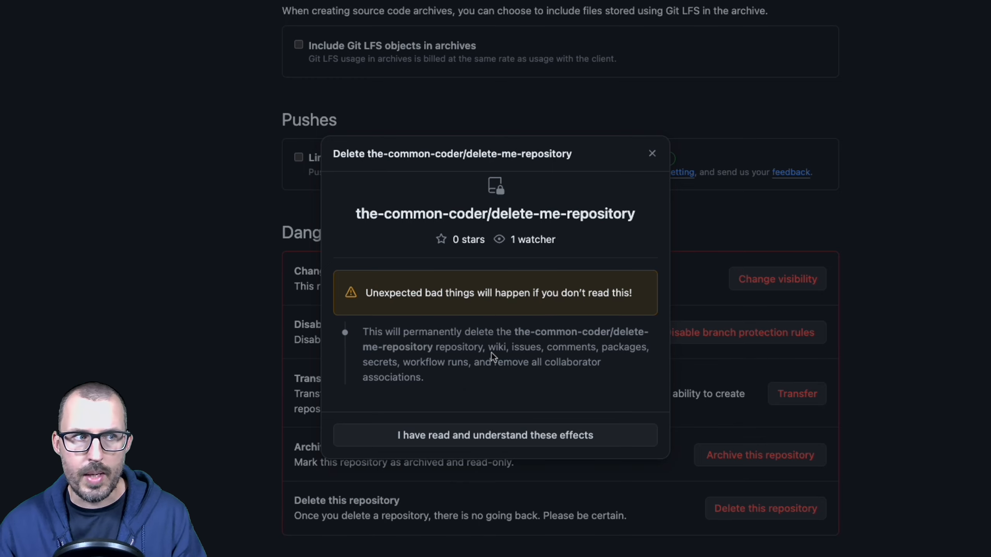
mouse_move(533, 352)
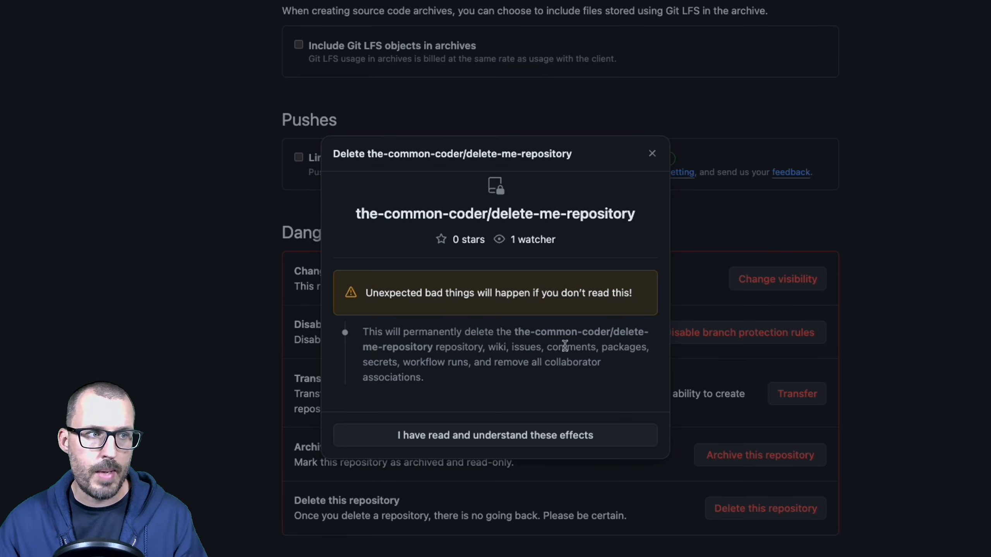
mouse_move(647, 363)
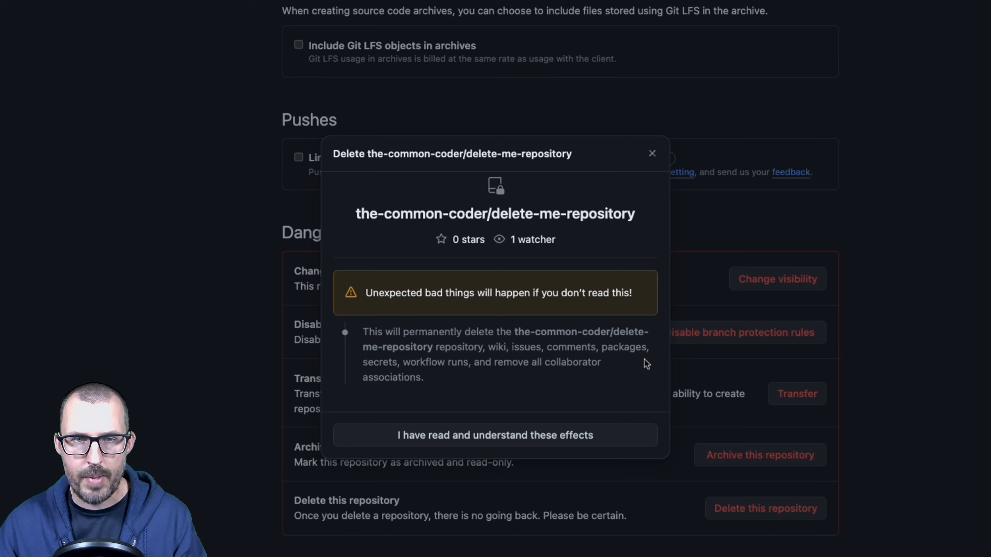
mouse_move(379, 370)
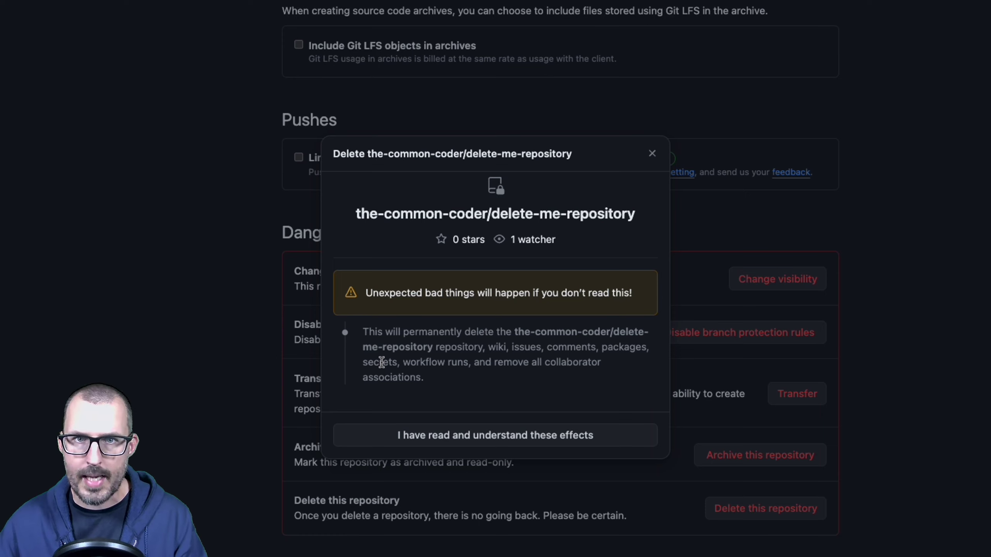
mouse_move(443, 344)
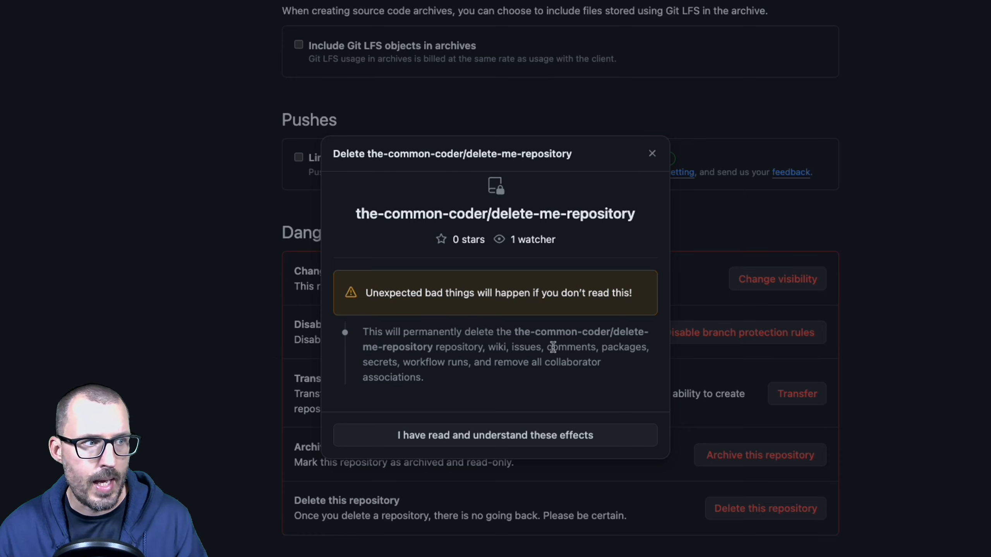
mouse_move(550, 408)
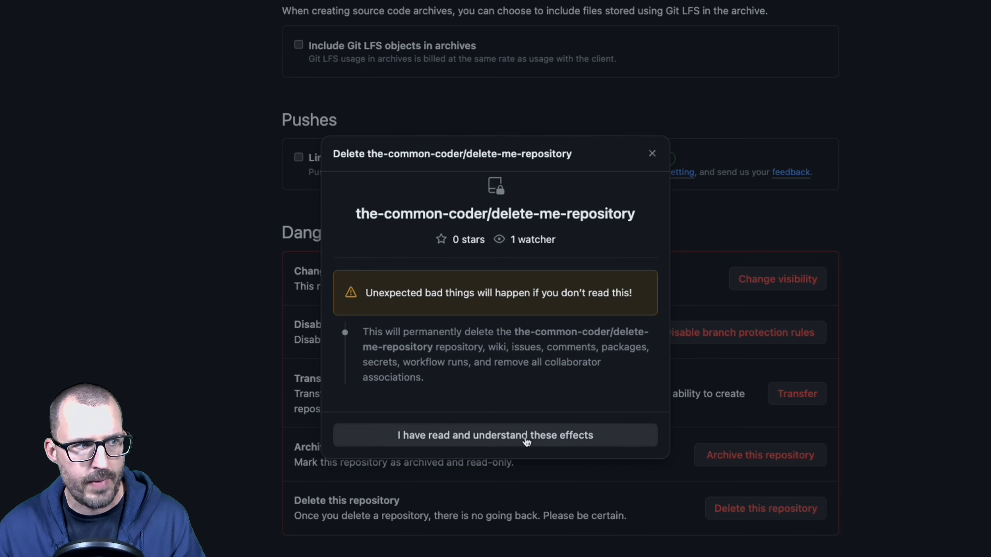
click(495, 436)
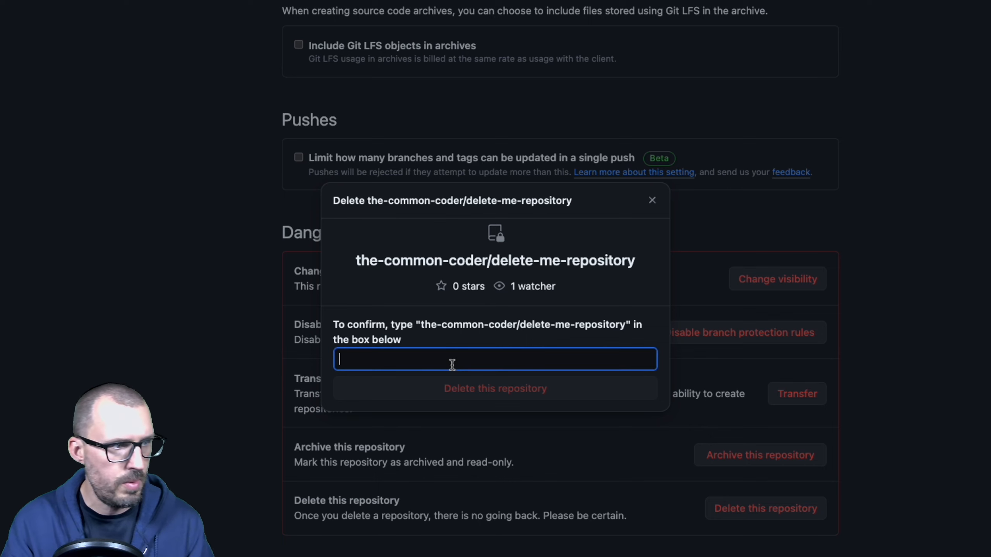
Confirm with the repository's full name and permanently delete the-common-coder/delete-me-repository.
text(the-common-coder/)
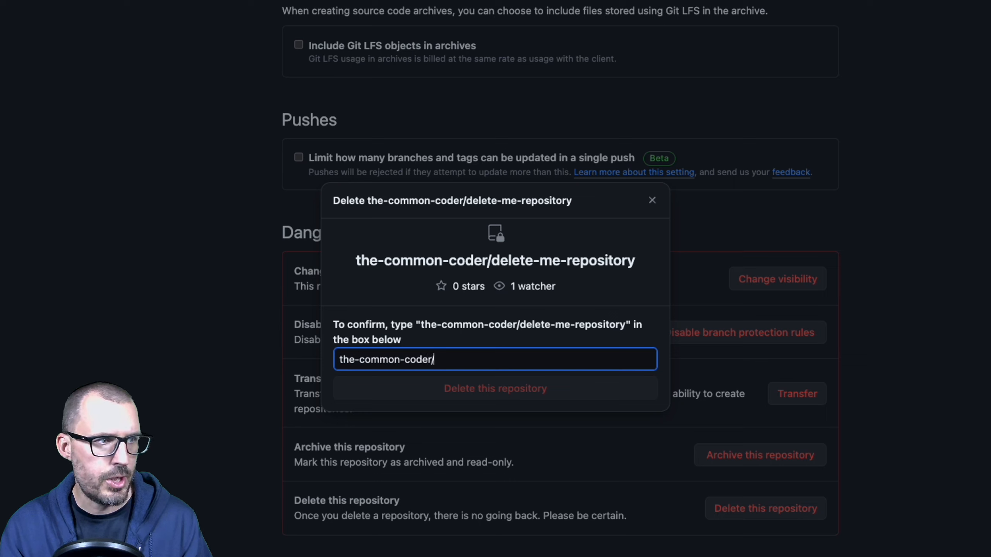
text(delete-me-repository)
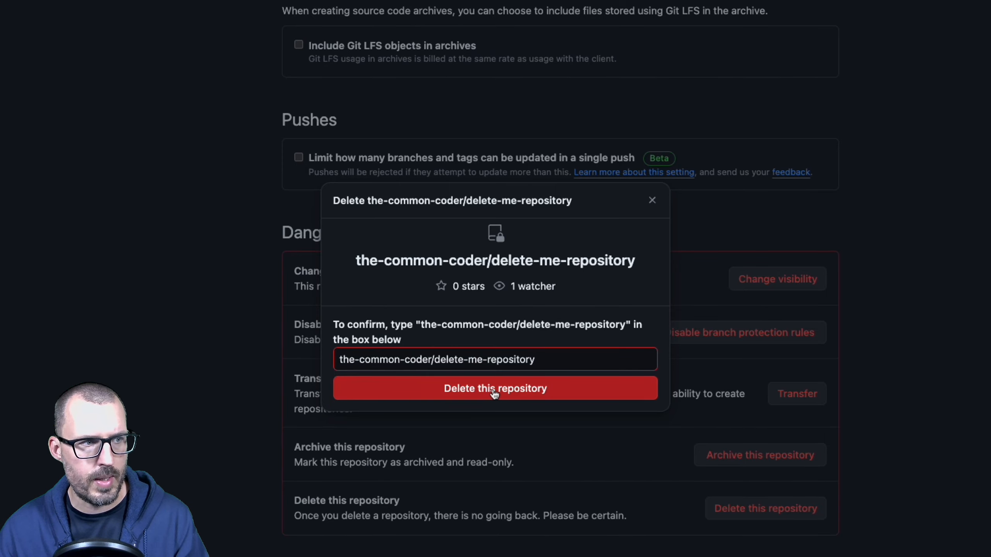
click(495, 389)
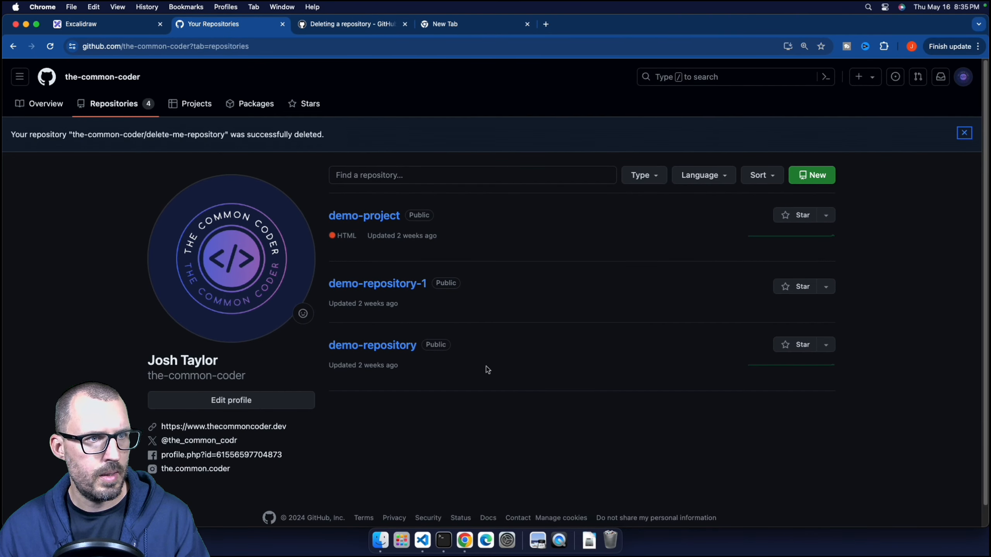
mouse_move(69, 138)
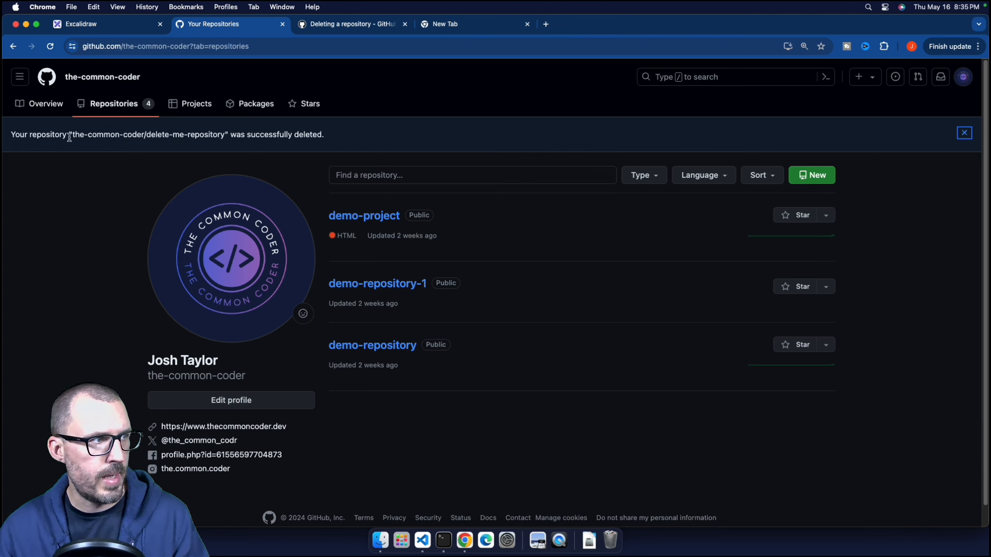
mouse_move(386, 158)
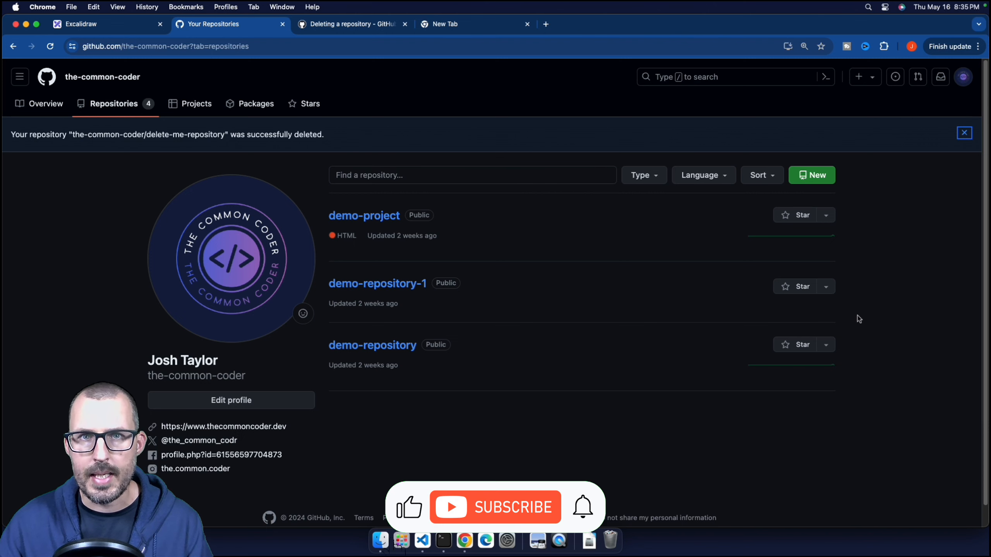
click(496, 508)
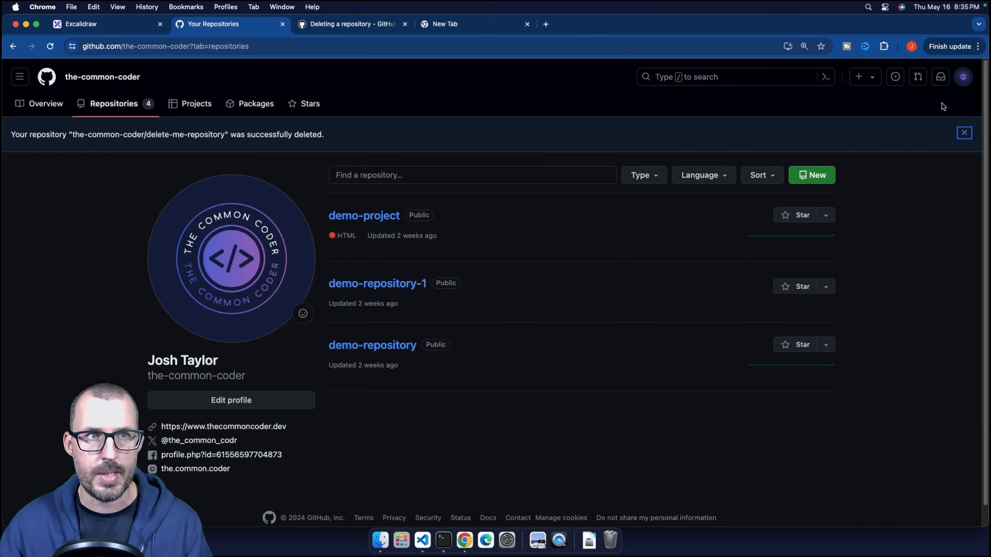
Dismiss the deletion notice and show account Settings > Repositories listing the three remaining repositories.
click(964, 132)
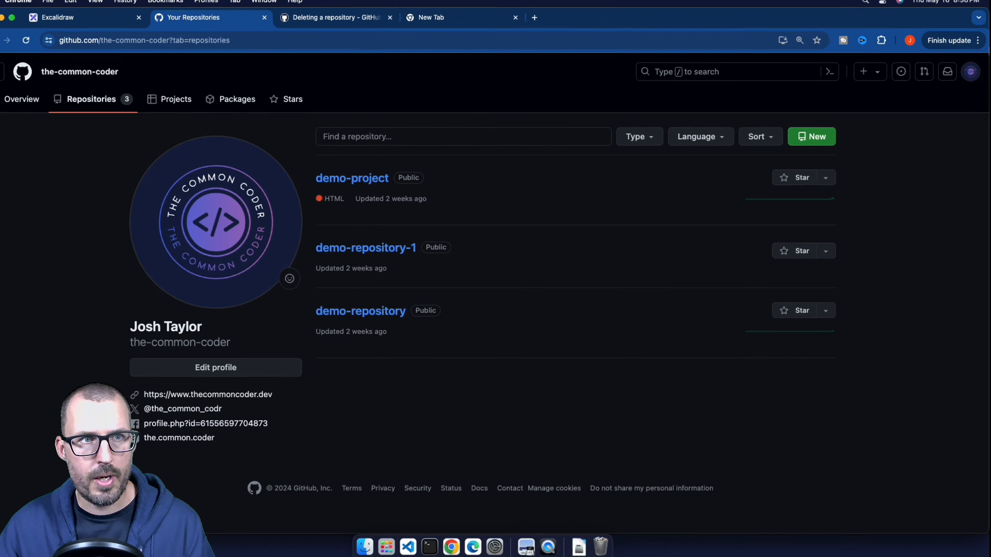
click(973, 71)
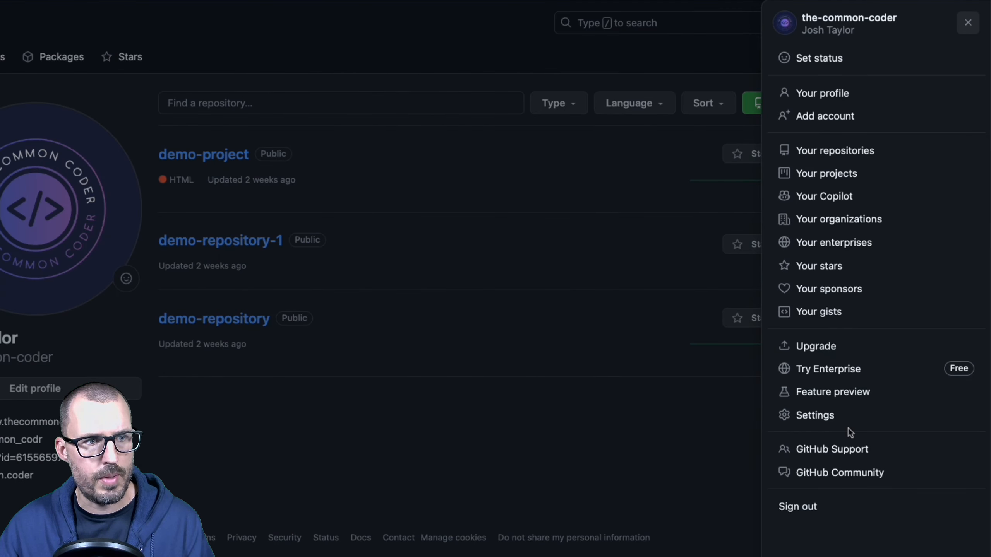
click(814, 415)
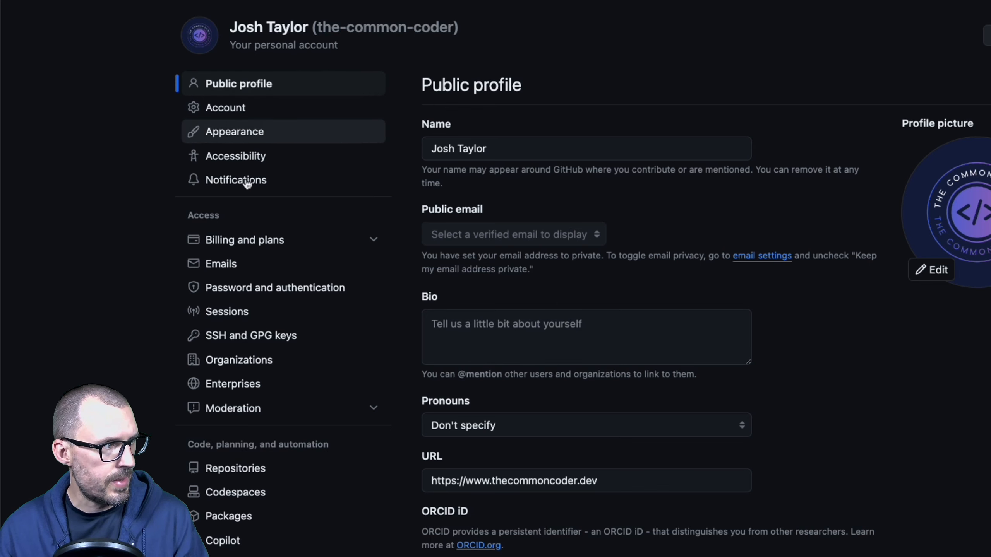
mouse_move(275, 429)
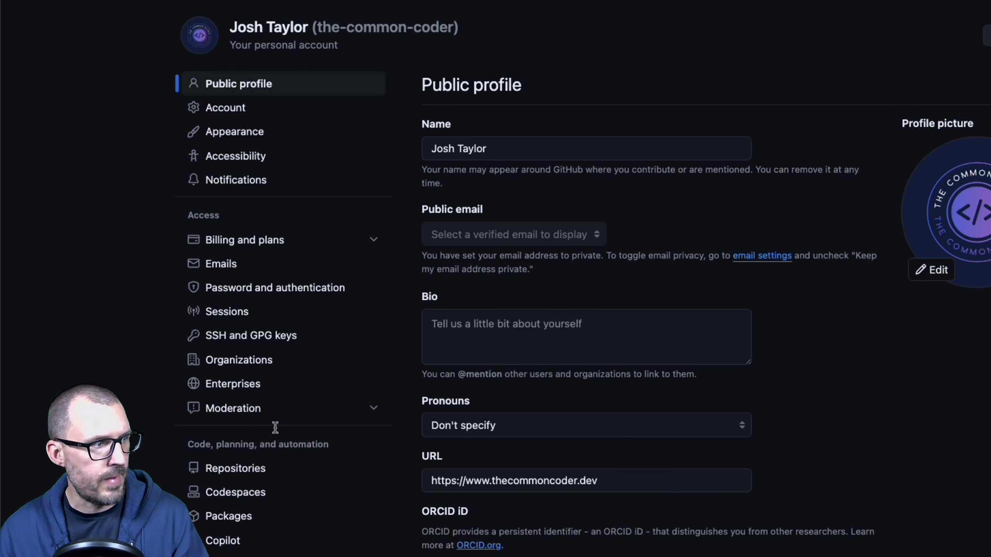
click(236, 469)
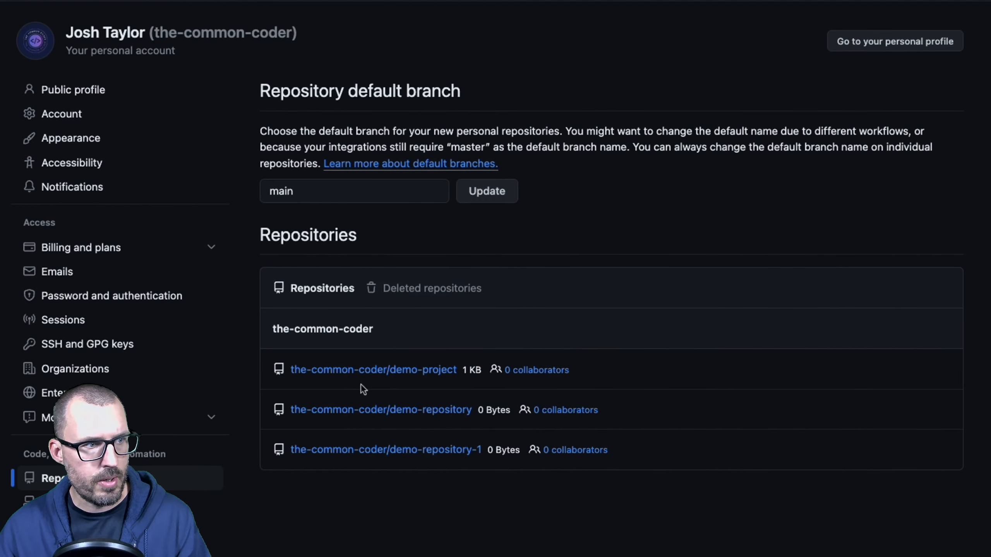
mouse_move(364, 369)
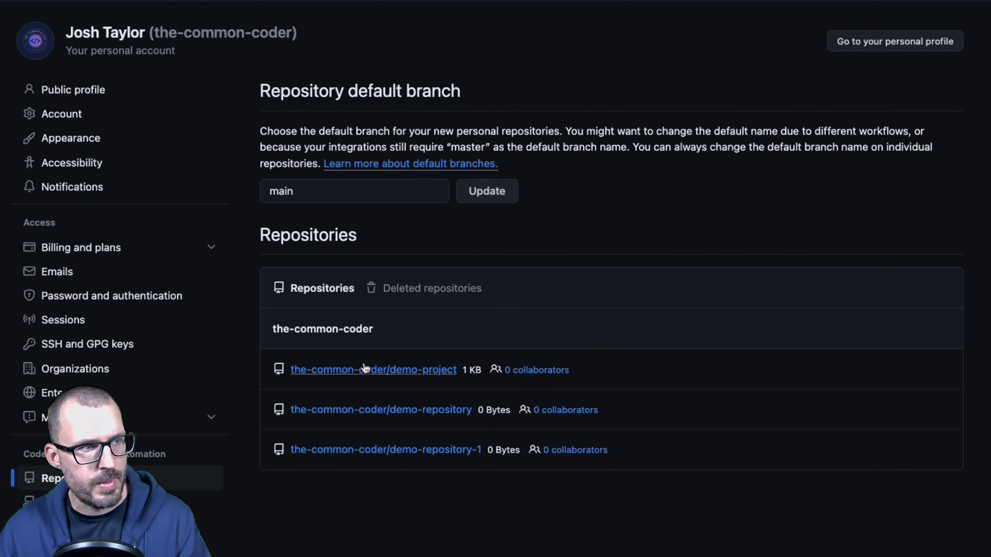
mouse_move(405, 303)
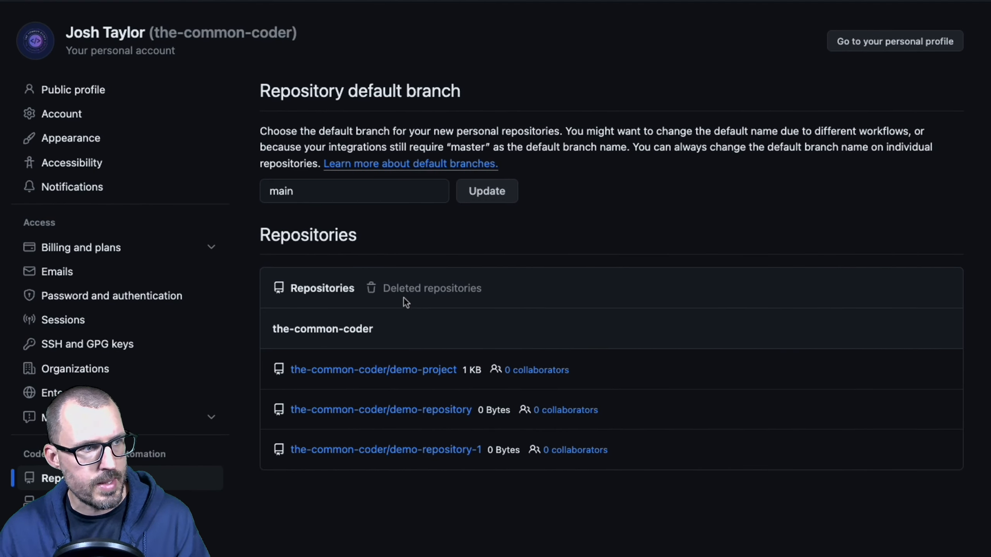
click(432, 288)
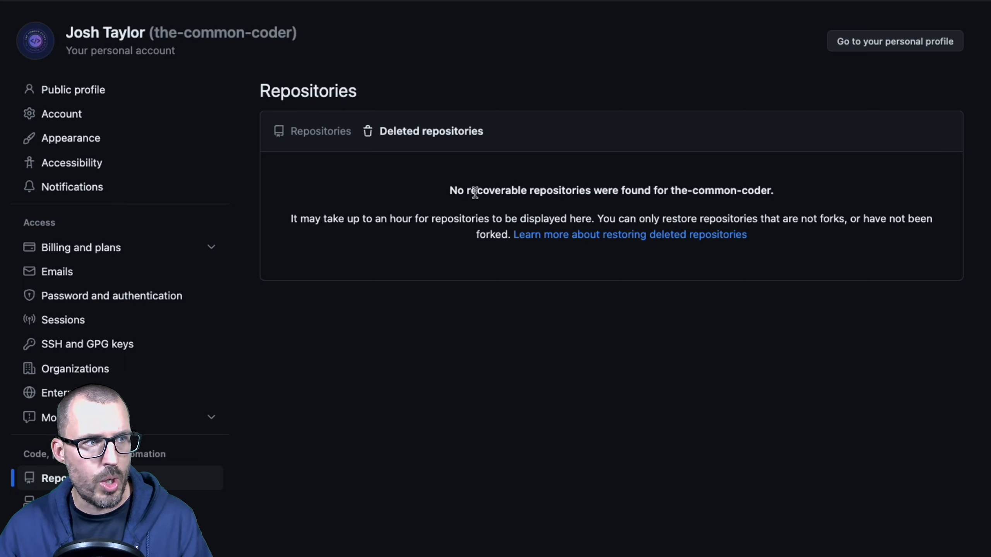
mouse_move(335, 251)
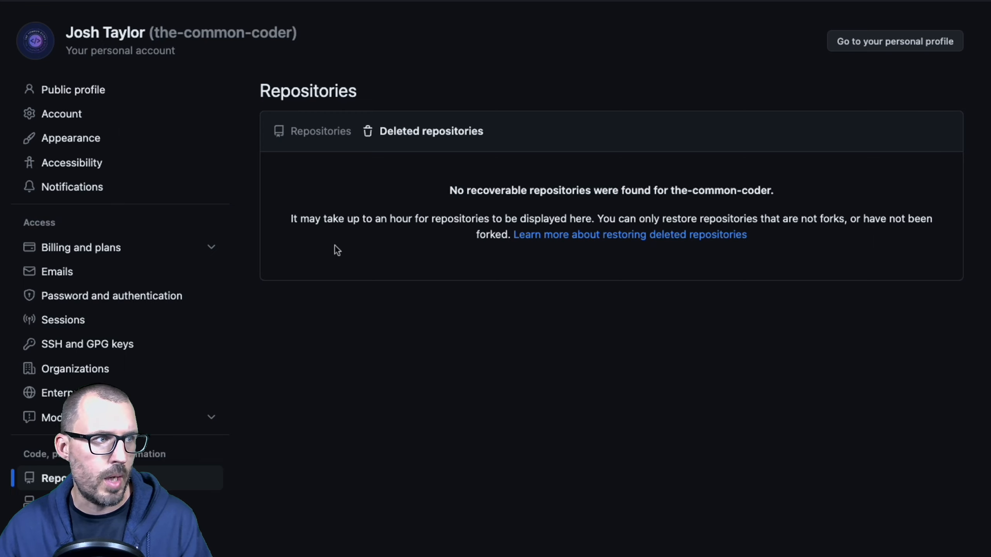
drag(323, 219, 586, 219)
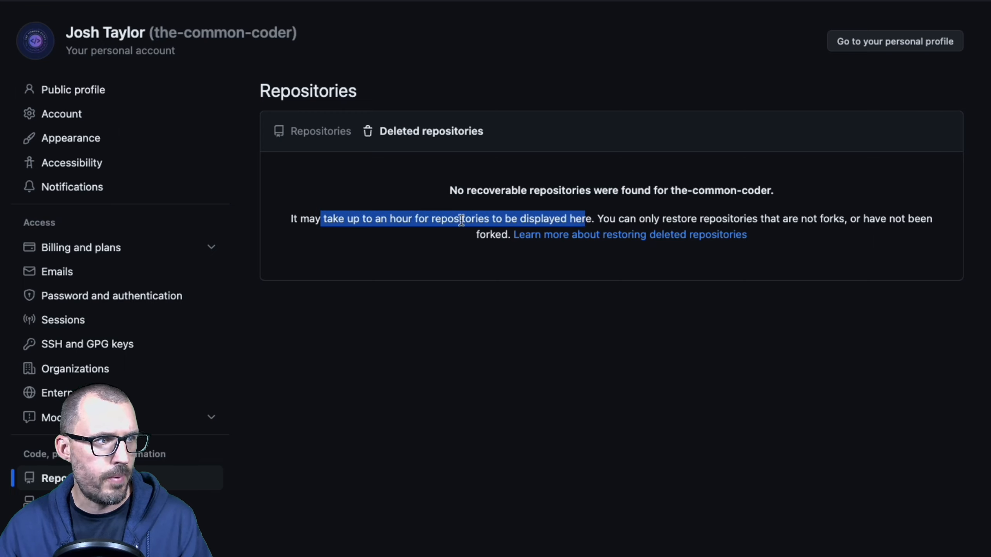
mouse_move(614, 212)
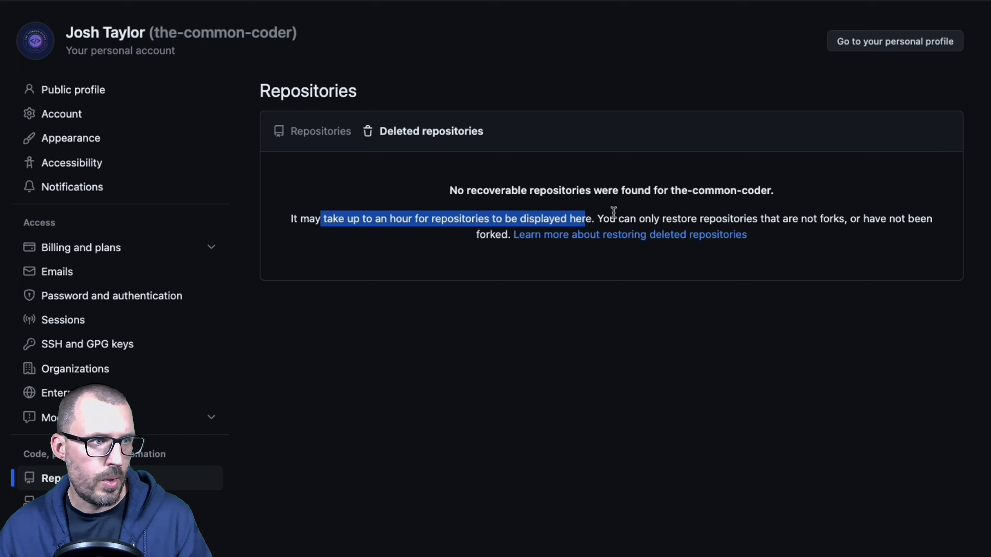
mouse_move(853, 235)
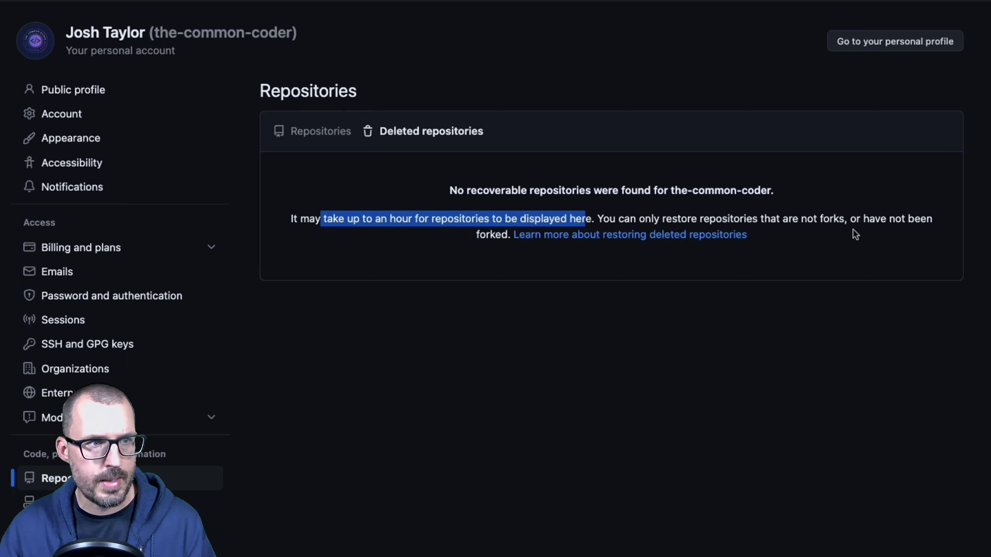
mouse_move(886, 255)
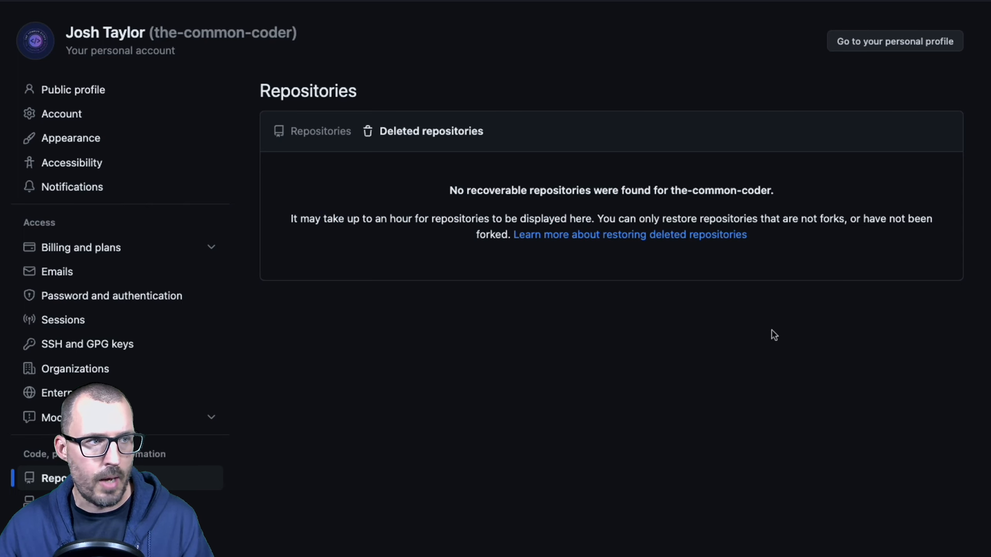
mouse_move(372, 110)
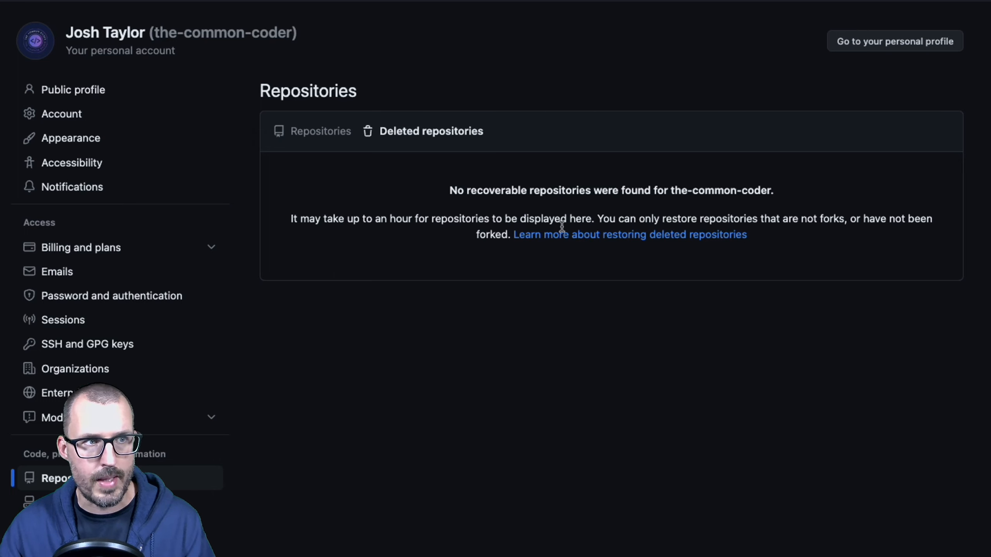
mouse_move(691, 322)
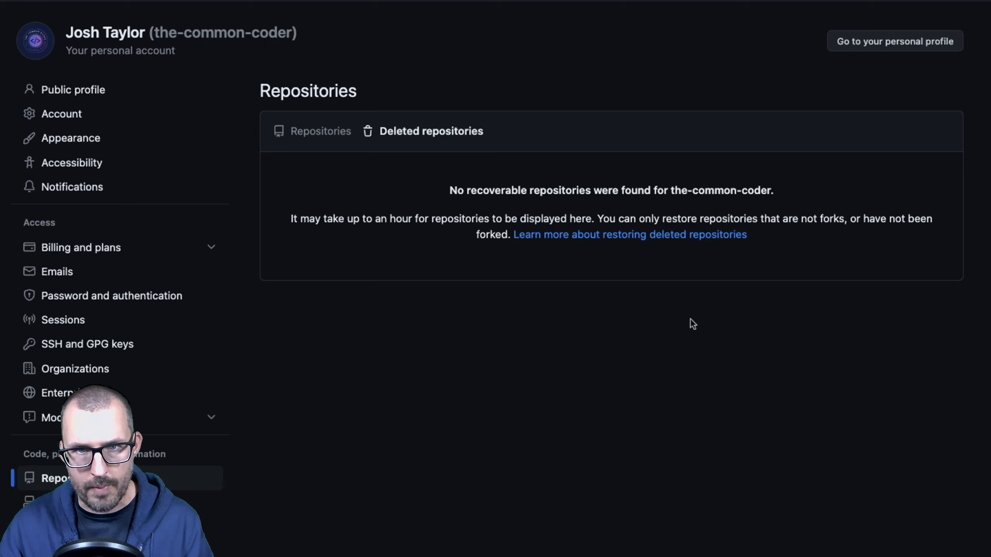
mouse_move(699, 317)
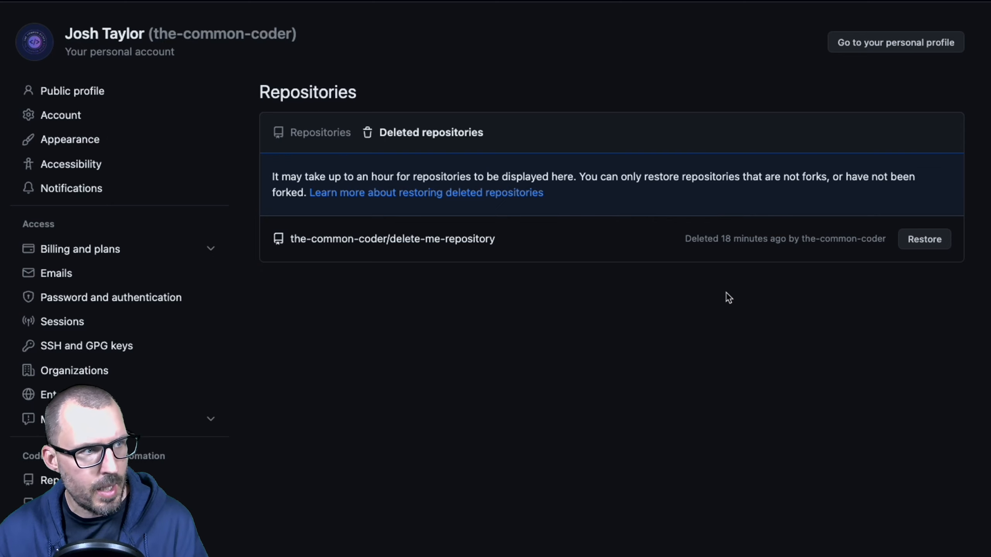
mouse_move(538, 243)
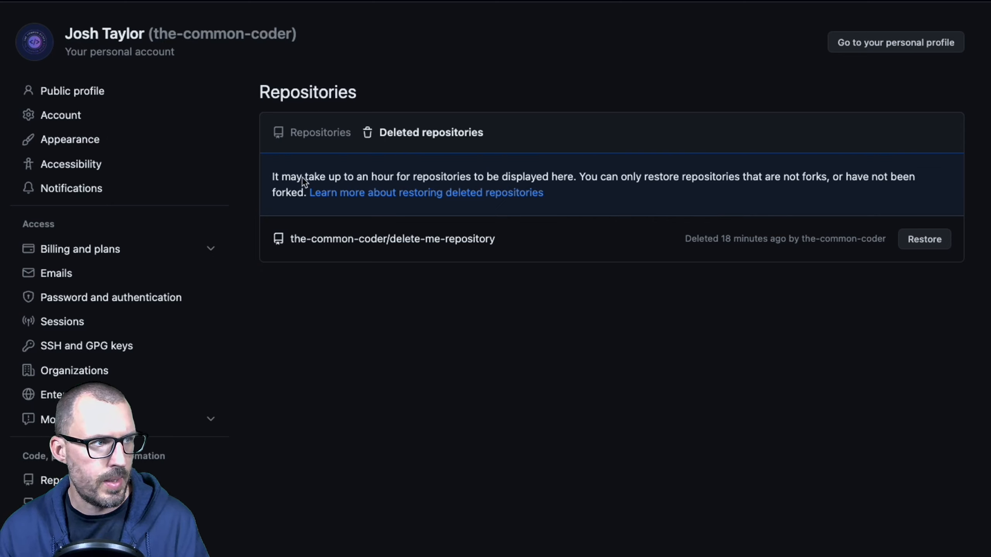
mouse_move(343, 186)
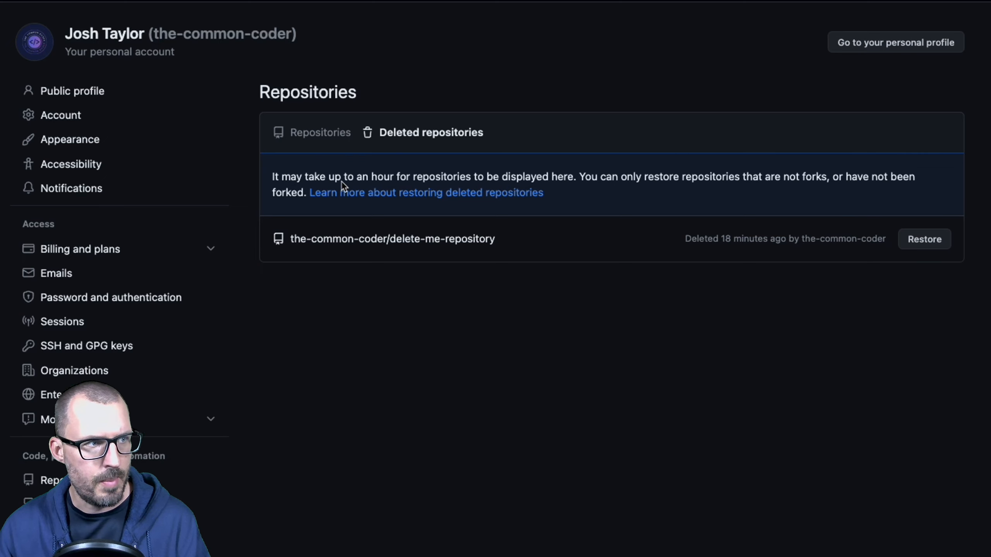
mouse_move(601, 194)
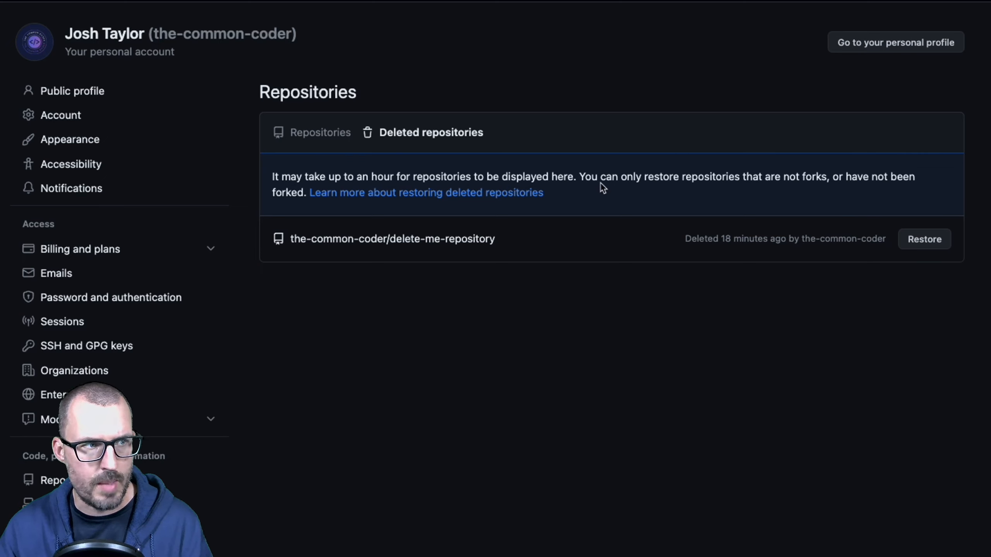
mouse_move(738, 185)
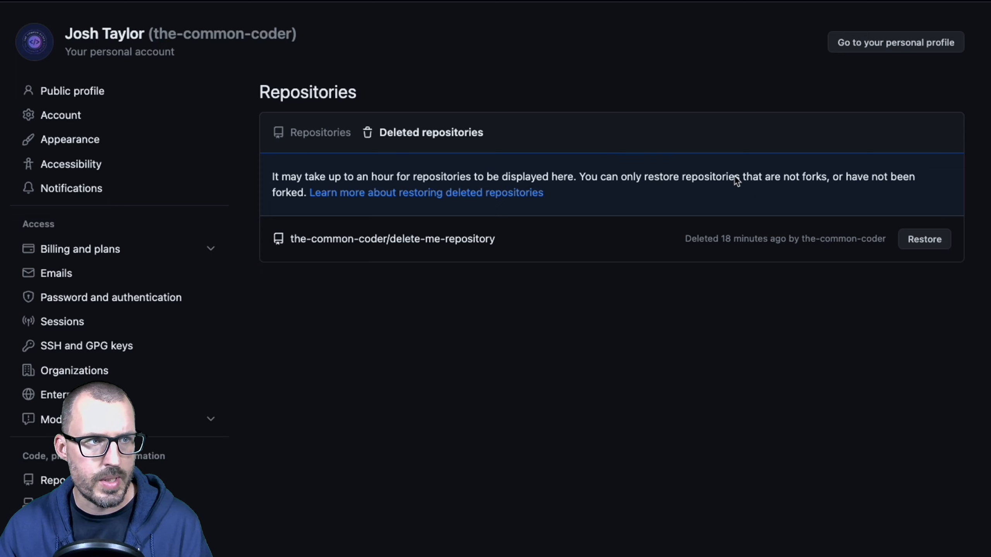
mouse_move(829, 195)
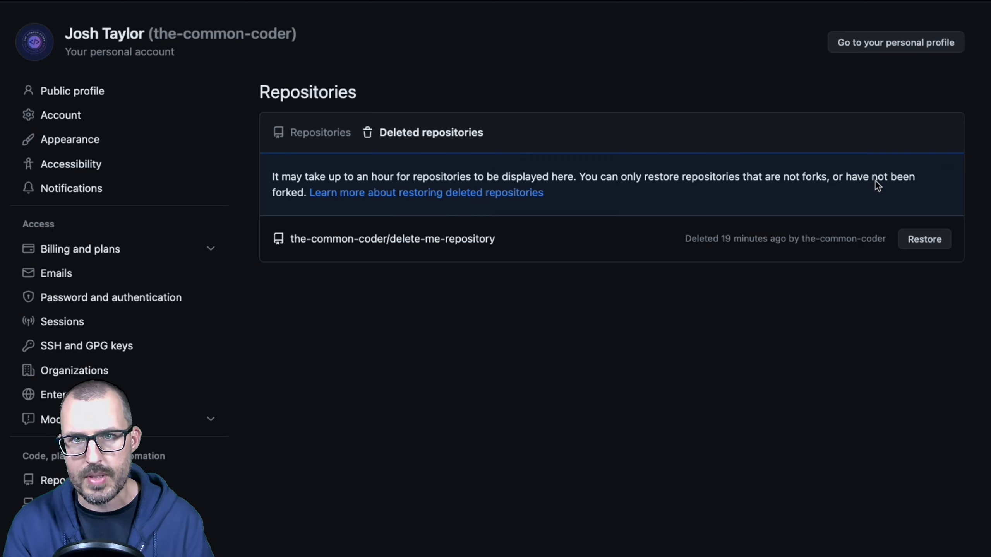
mouse_move(717, 227)
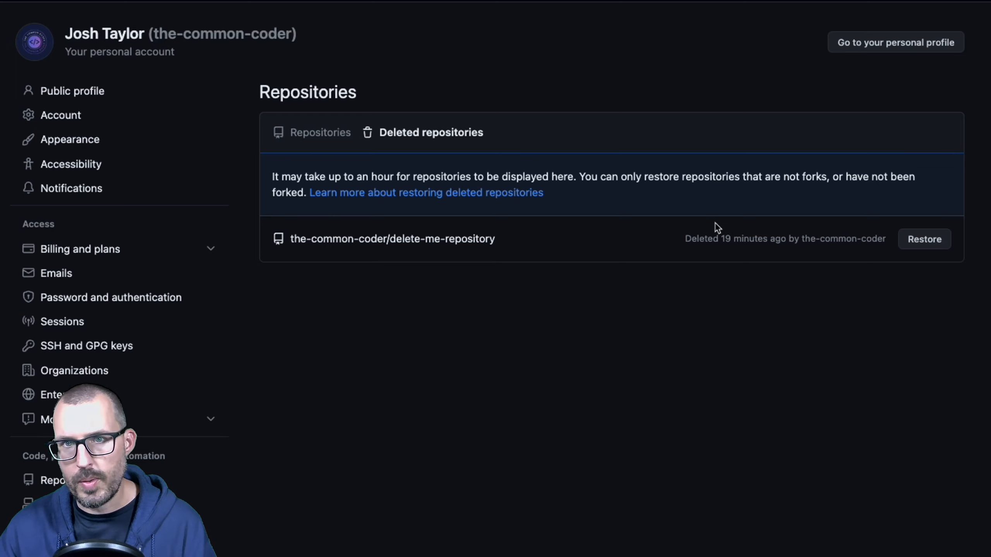
mouse_move(793, 206)
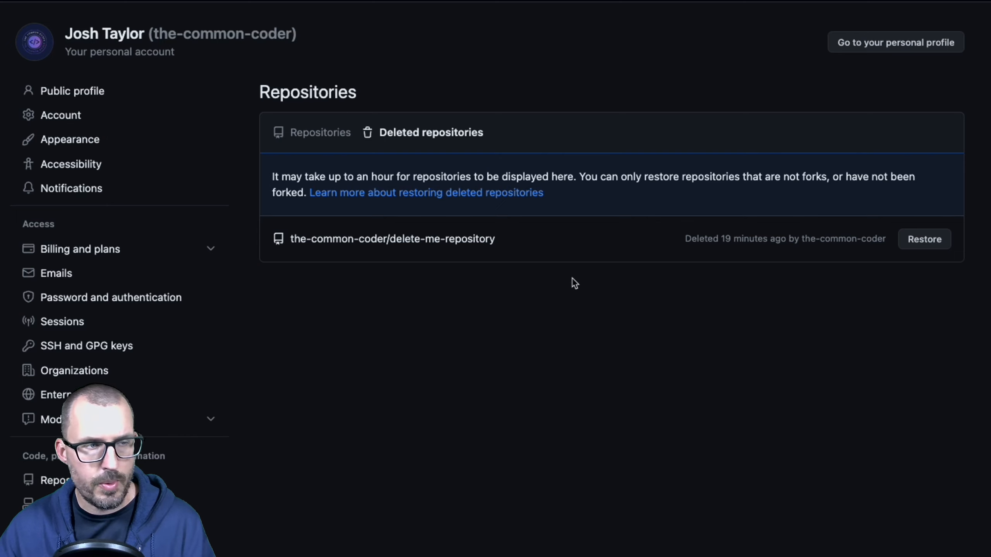
mouse_move(904, 35)
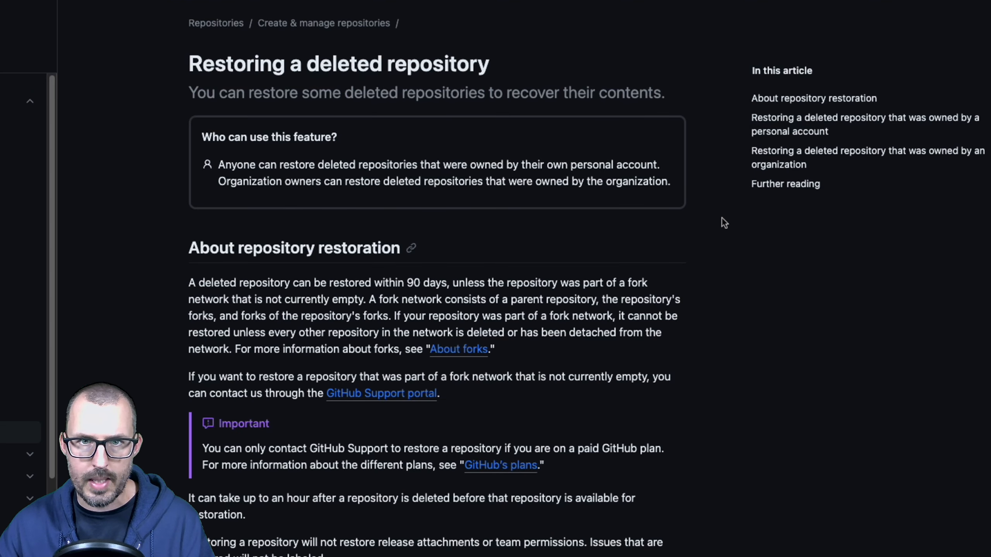
scroll(down, 3)
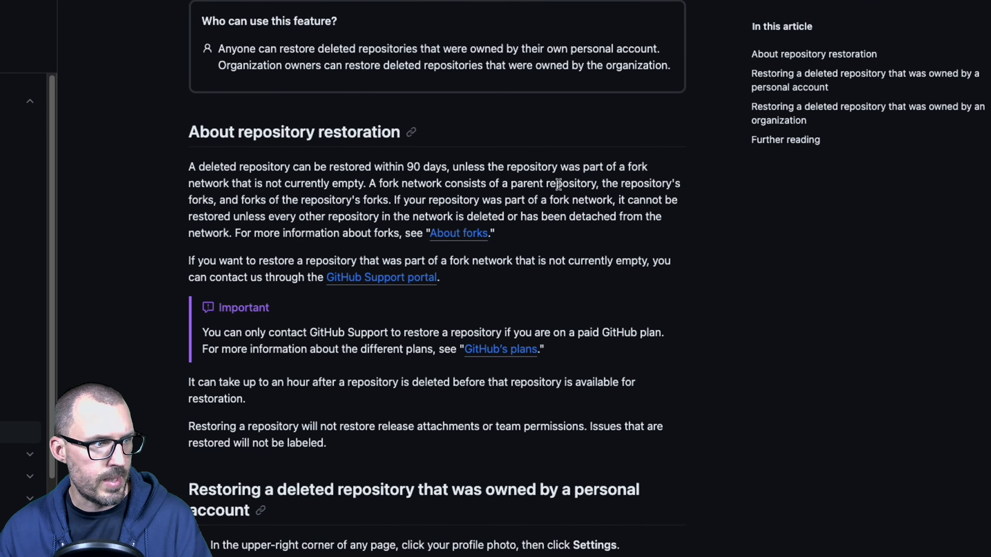
scroll(down, 3)
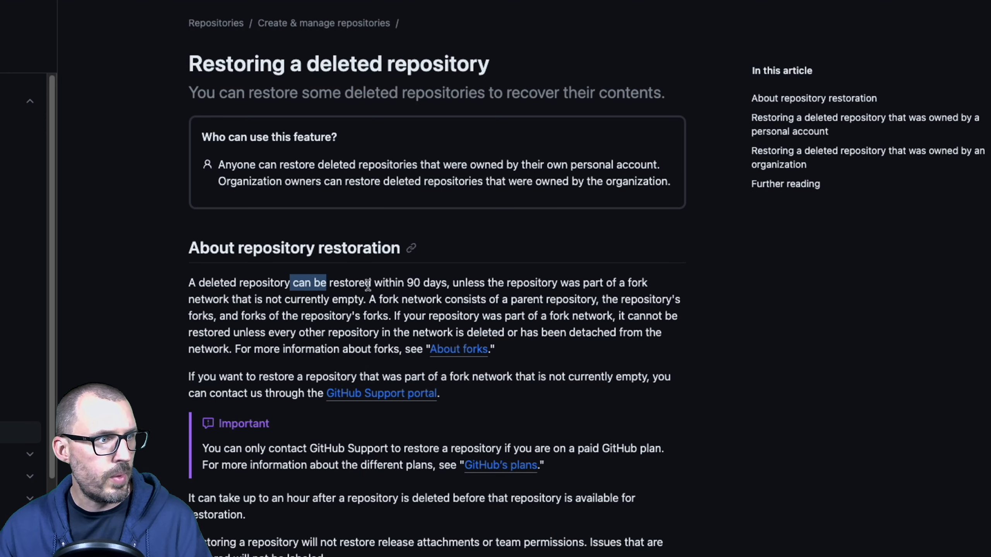
scroll(down, 3)
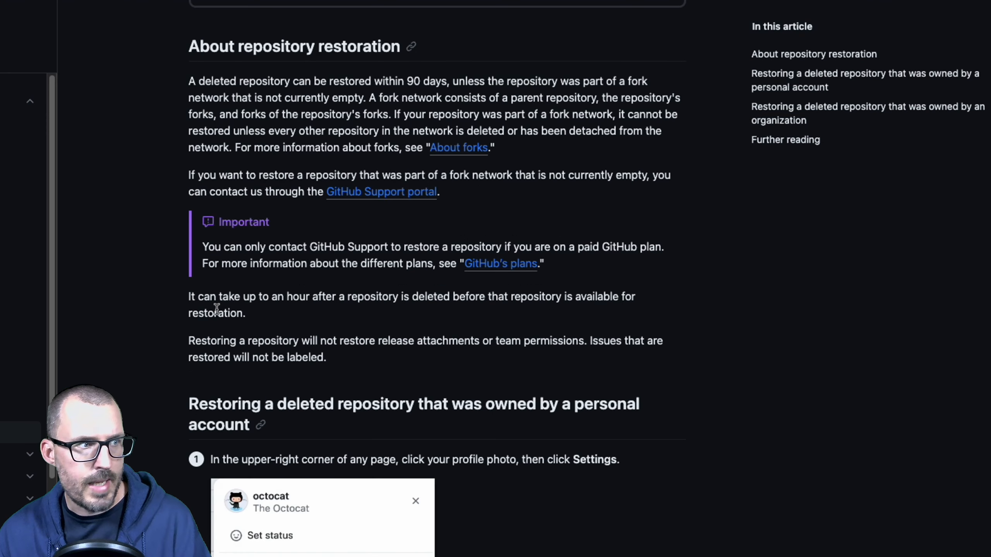
mouse_move(483, 312)
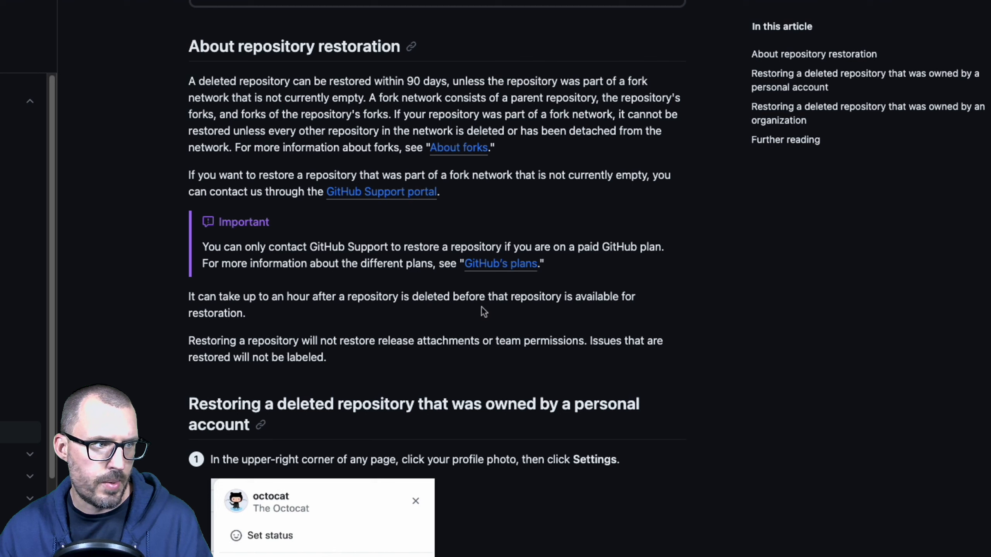
mouse_move(281, 348)
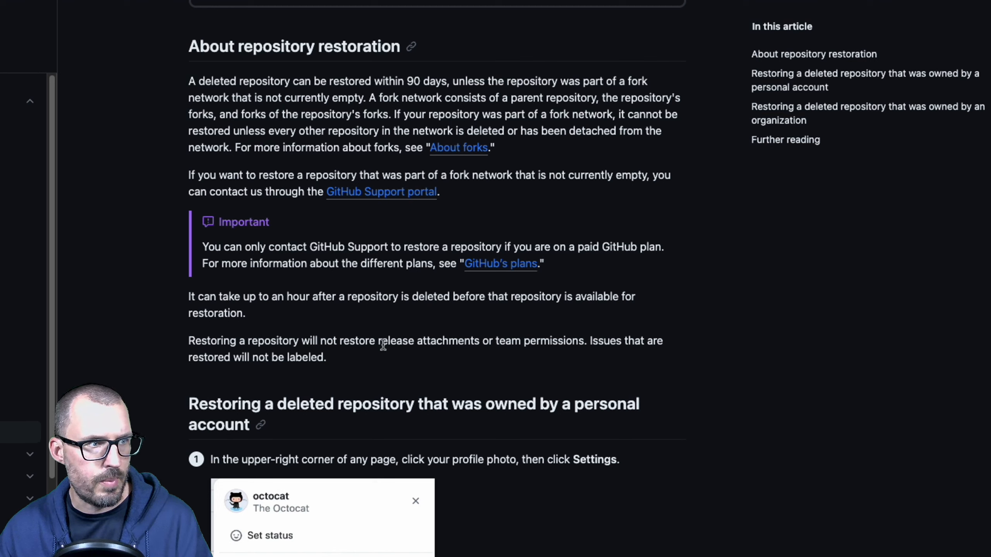
mouse_move(734, 353)
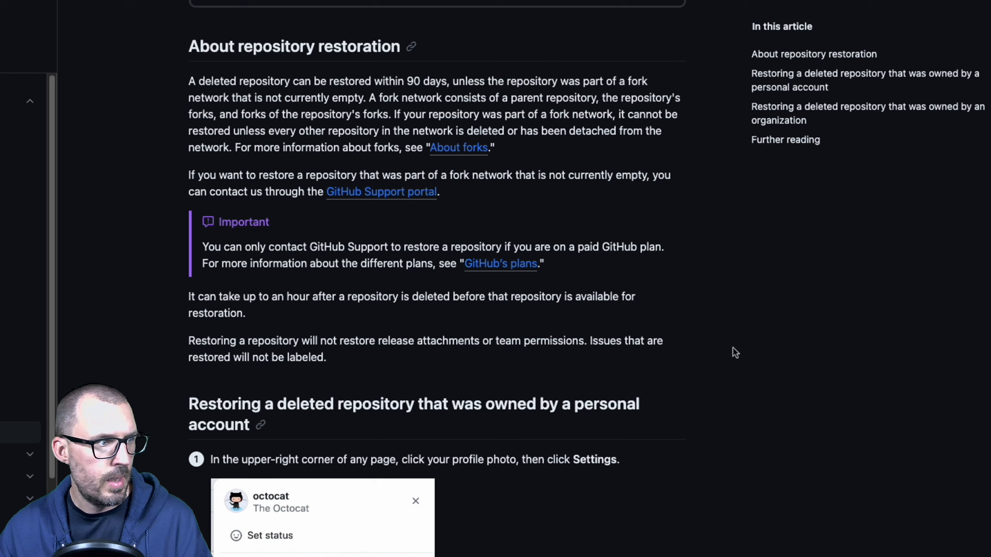
mouse_move(599, 371)
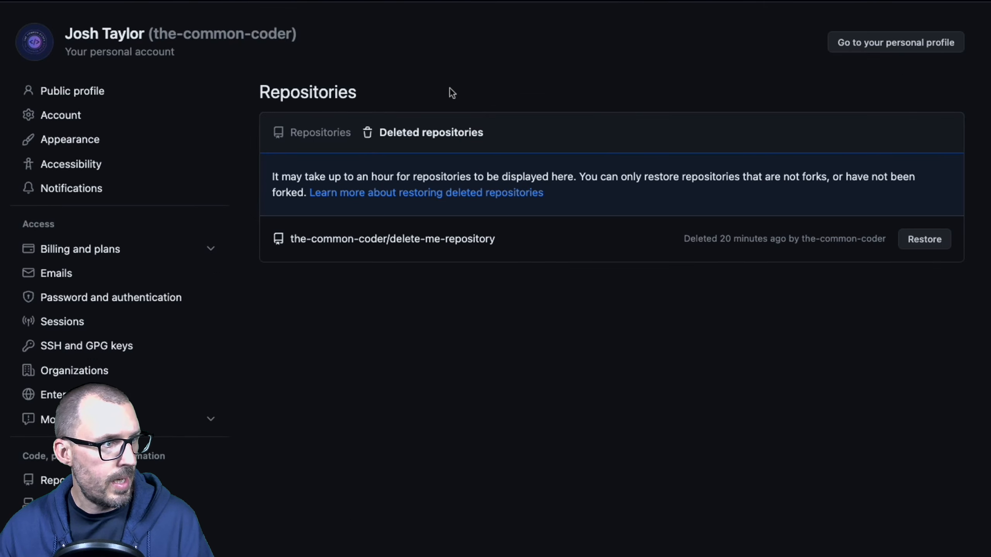
Restore delete-me-repository and reload Deleted repositories to confirm none remain.
click(924, 239)
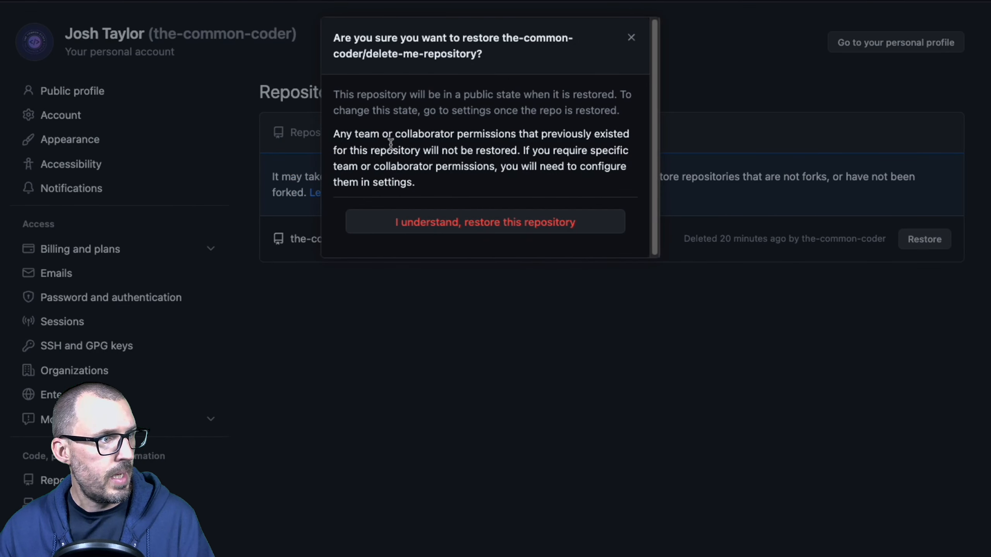
mouse_move(515, 99)
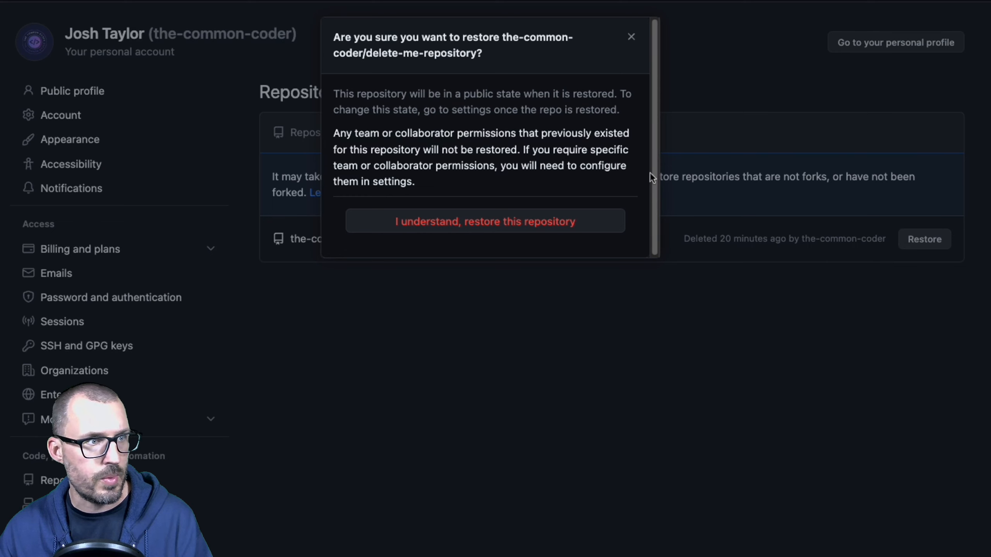
click(484, 222)
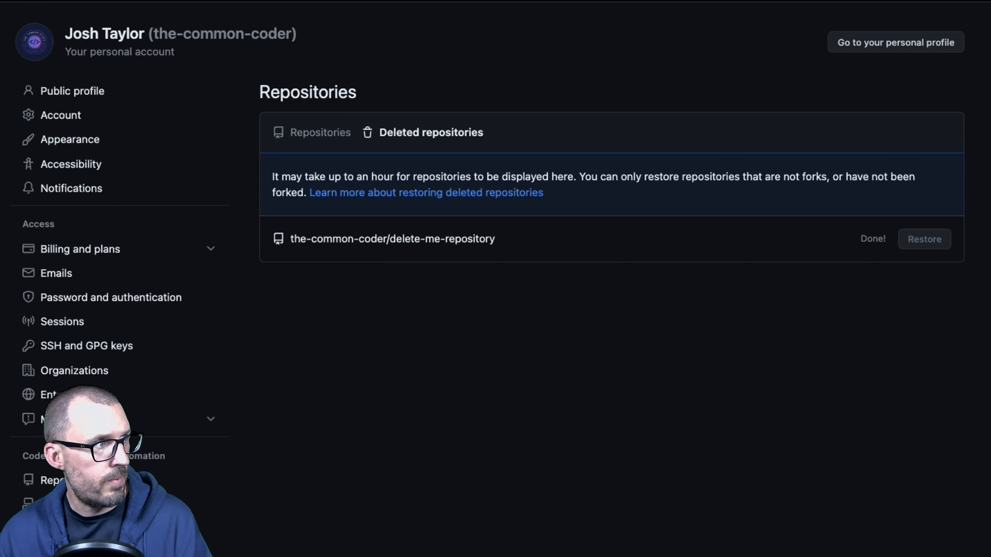
click(924, 239)
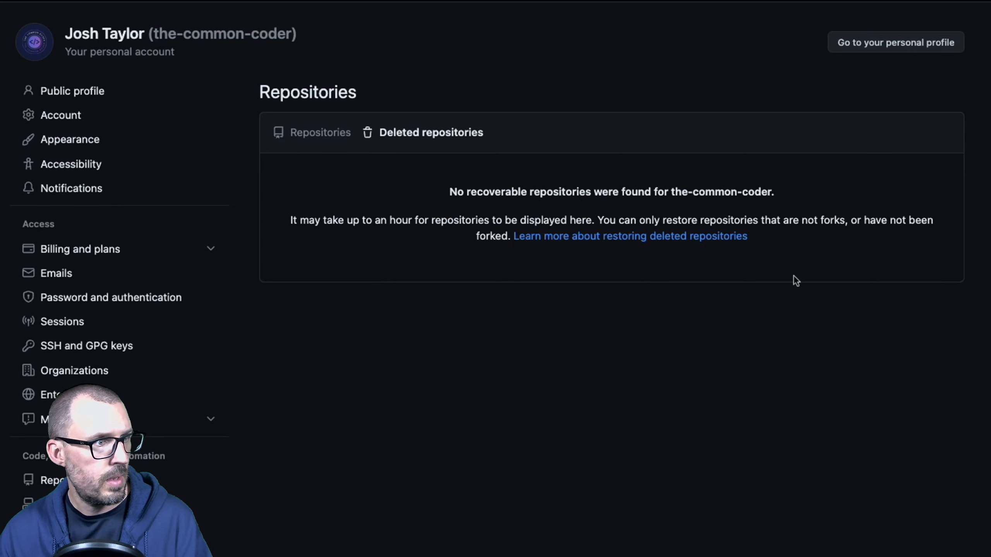